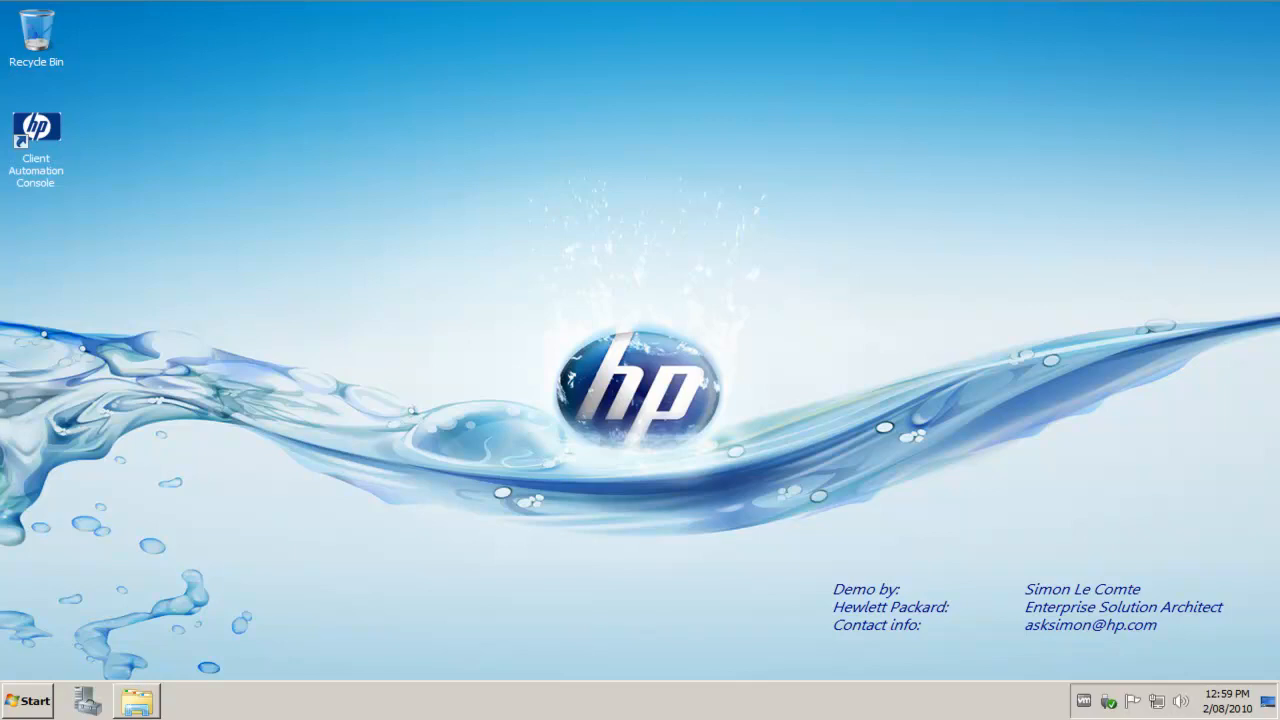
Step: Open CD Drive (D:) CAS07.90.000 in Windows Explorer from the taskbar
click(136, 700)
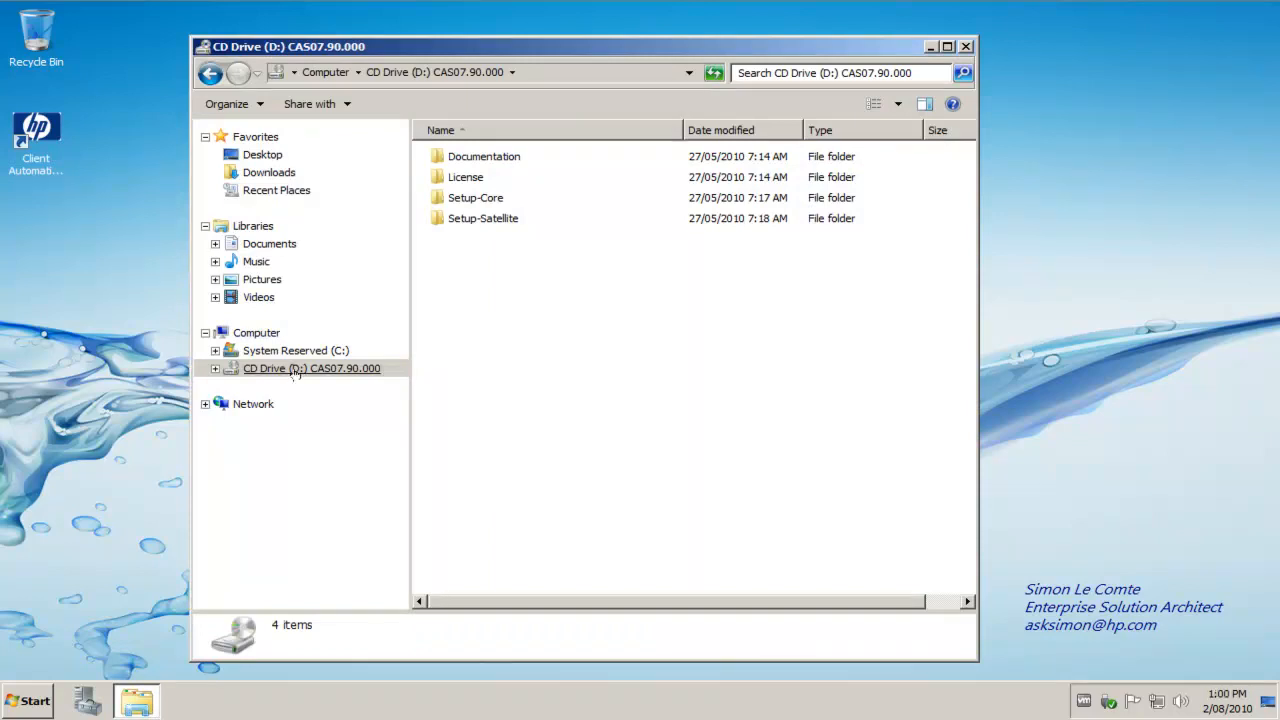
Step: Browse into Setup-Core\Media\oobm\win32\AMT Config Server on the CD
click(216, 368)
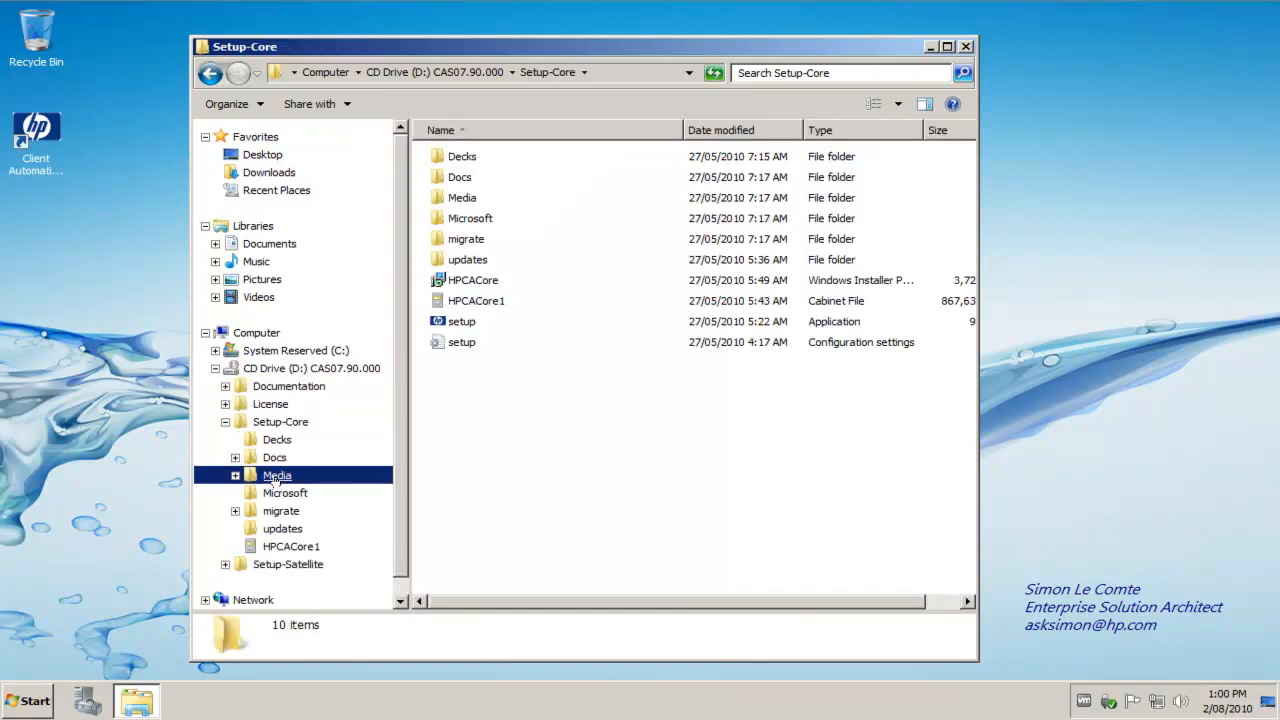
double_click(276, 476)
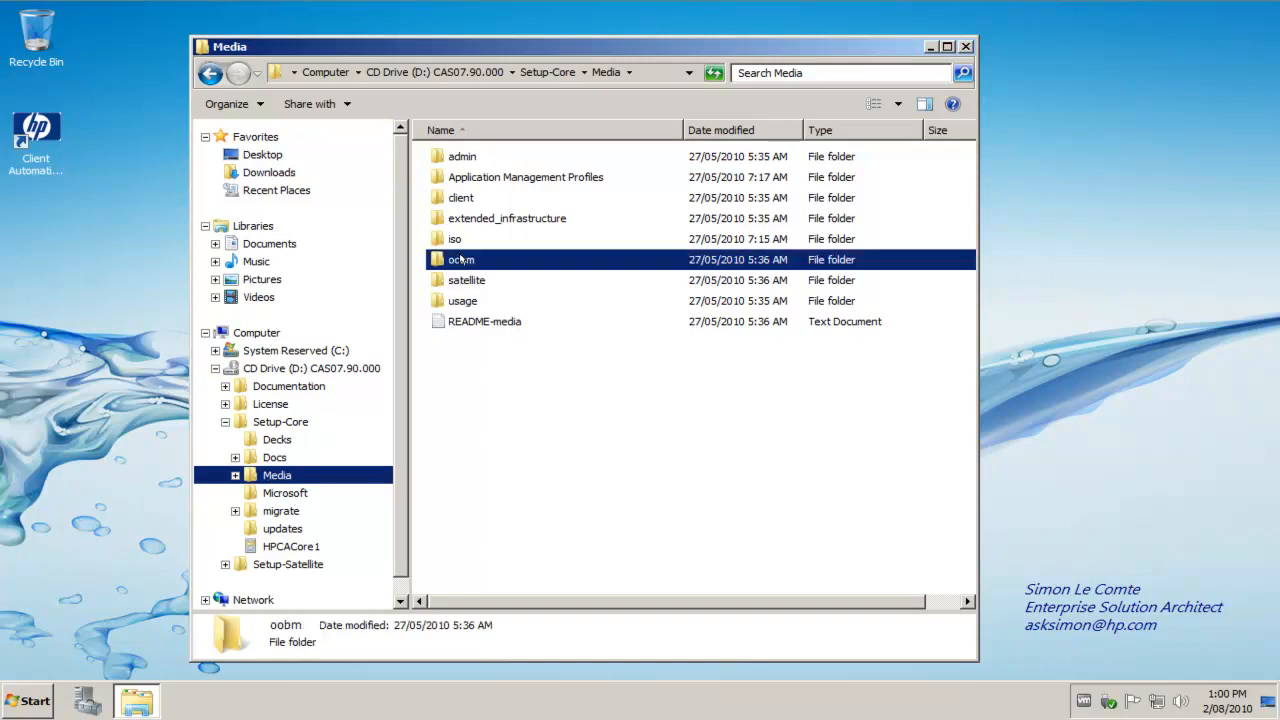
double_click(460, 260)
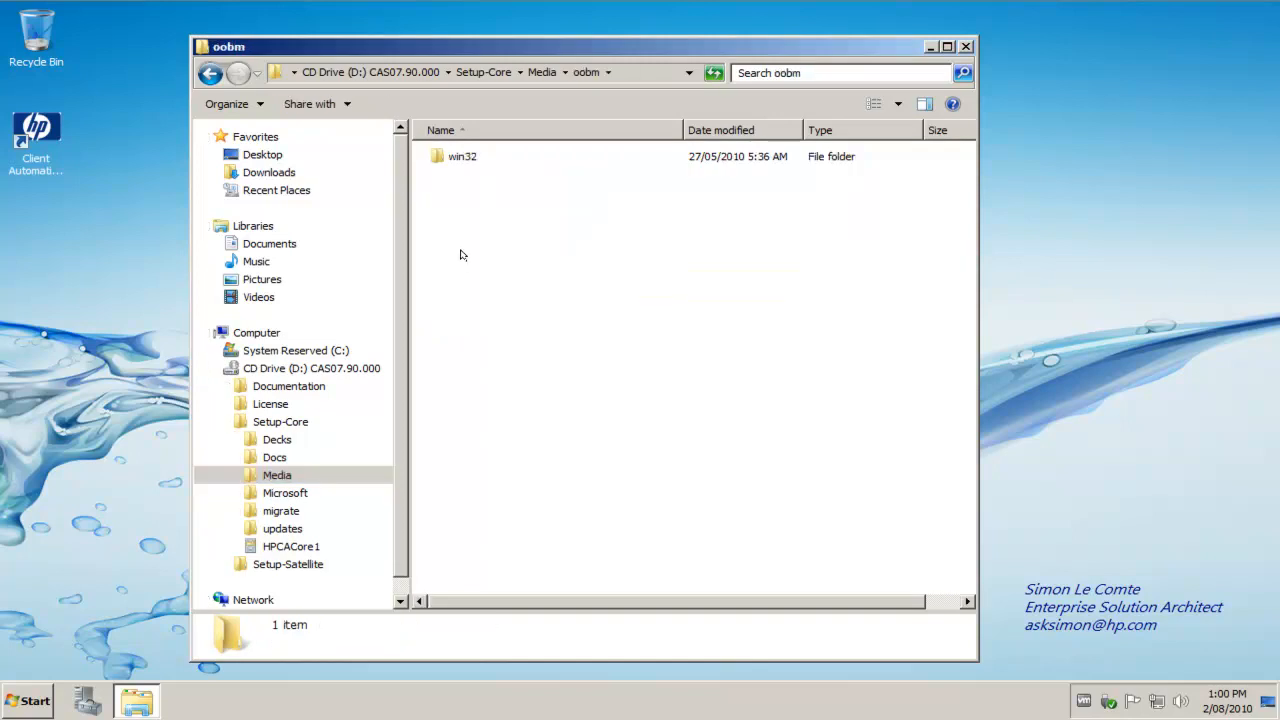
double_click(464, 156)
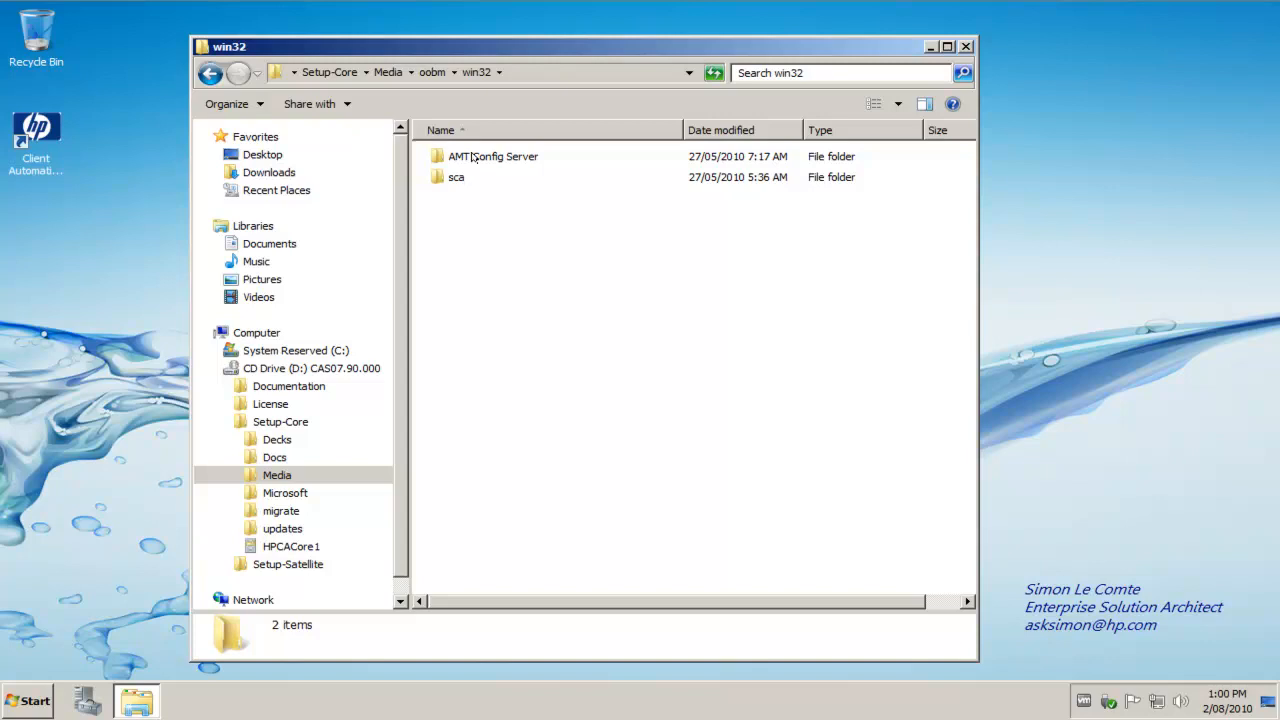
double_click(492, 156)
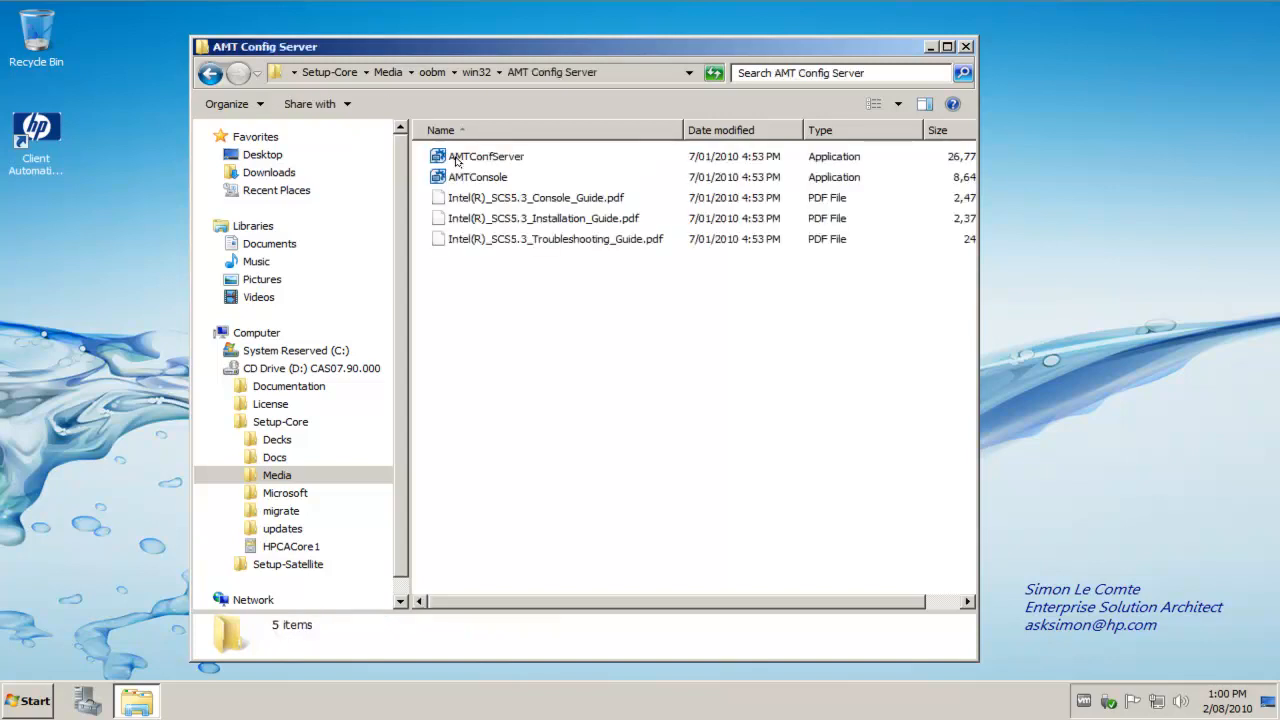
Step: Select the AMTConfServer installer in the AMT Config Server folder
click(486, 156)
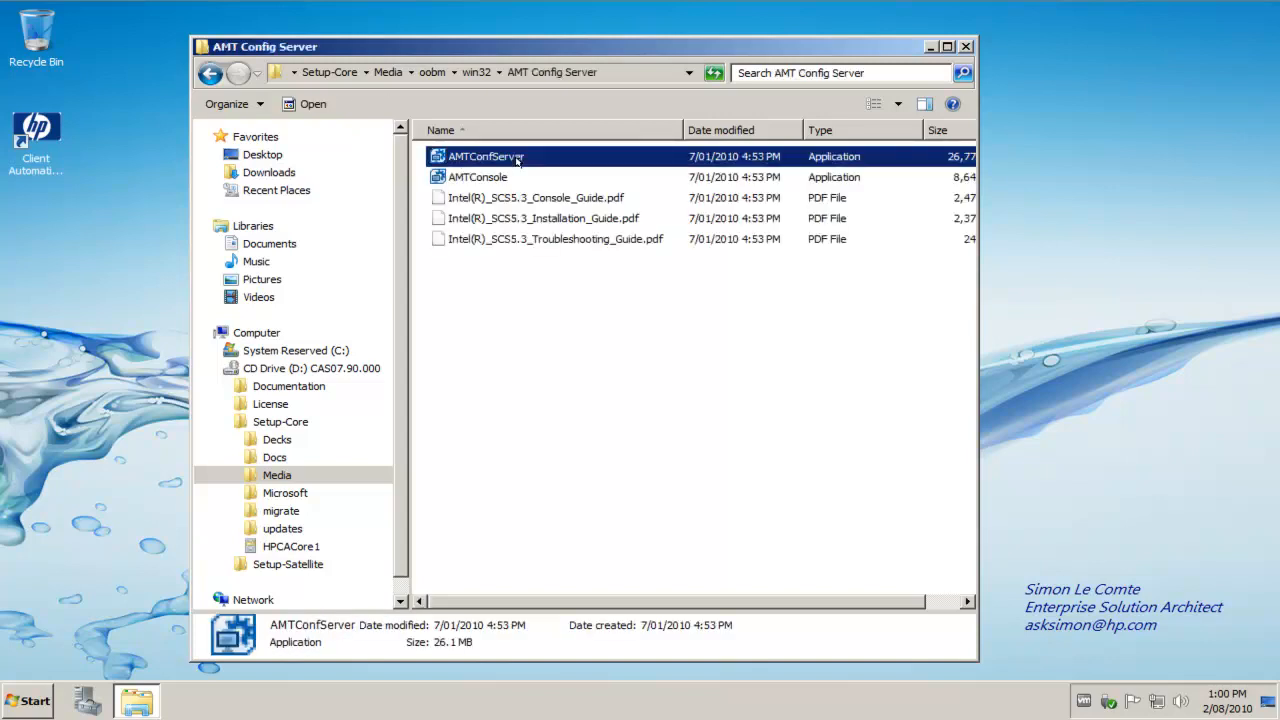
click(476, 176)
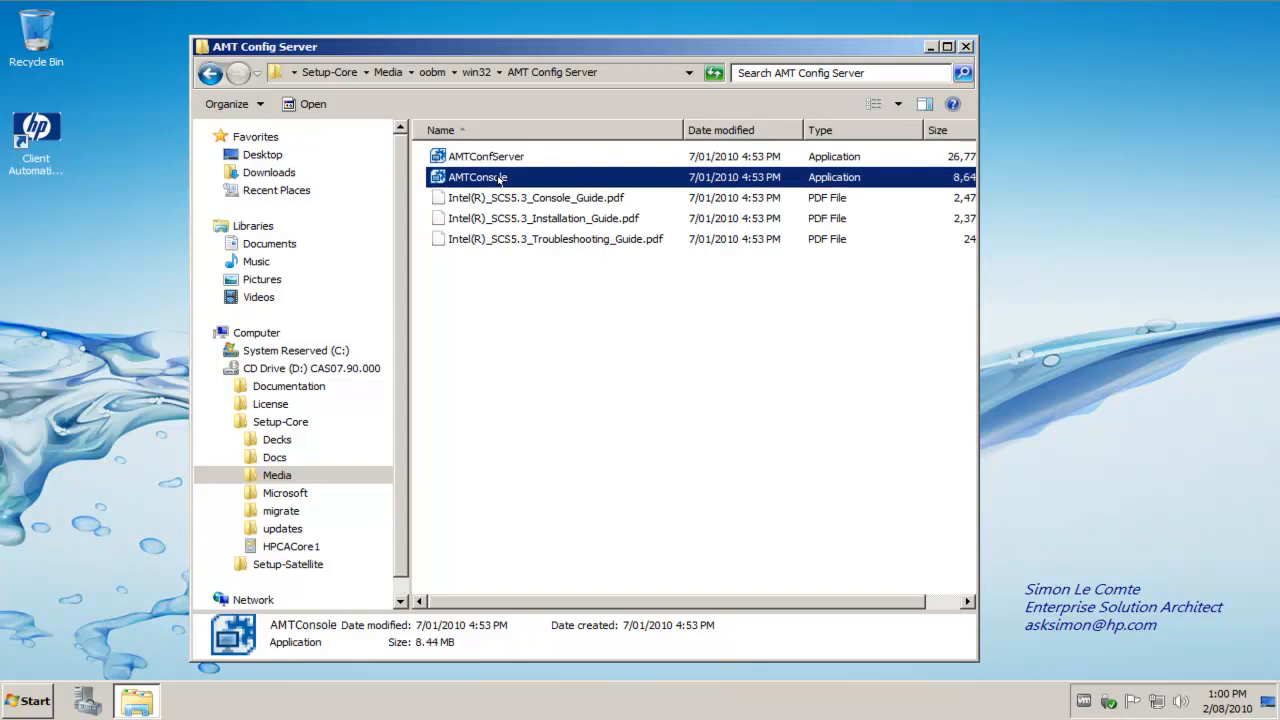
click(486, 156)
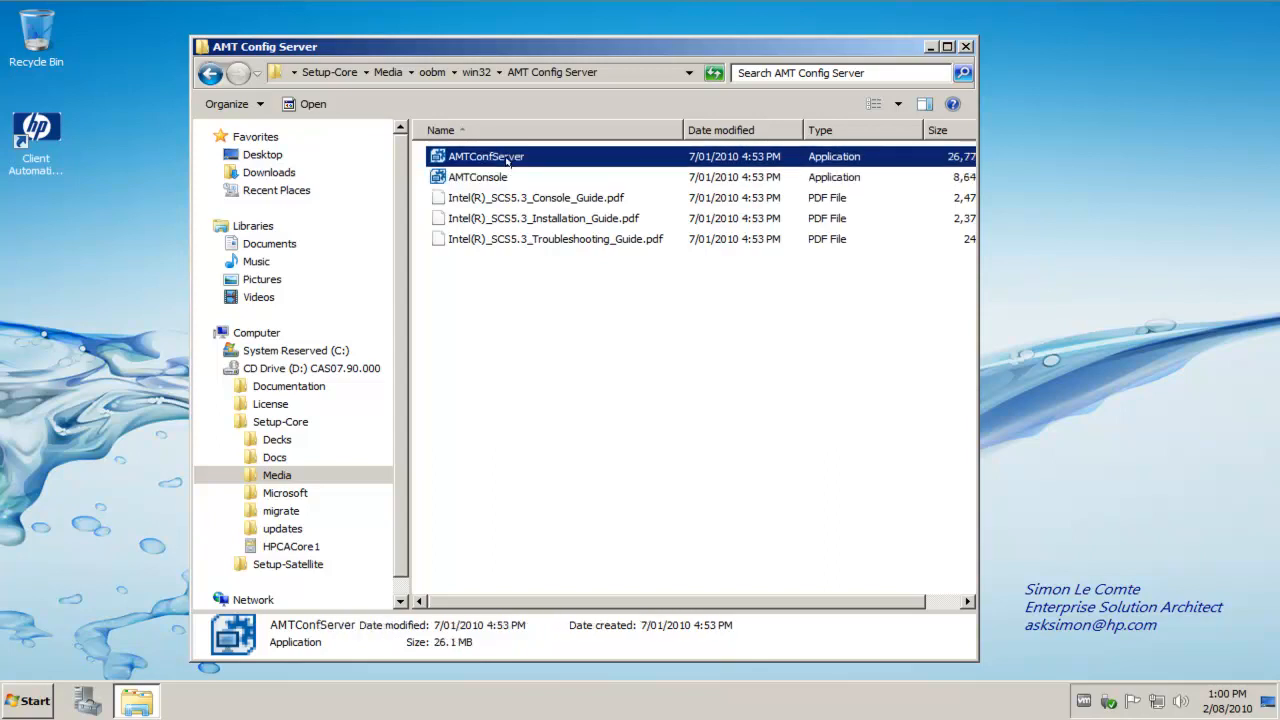
mouse_move(542, 162)
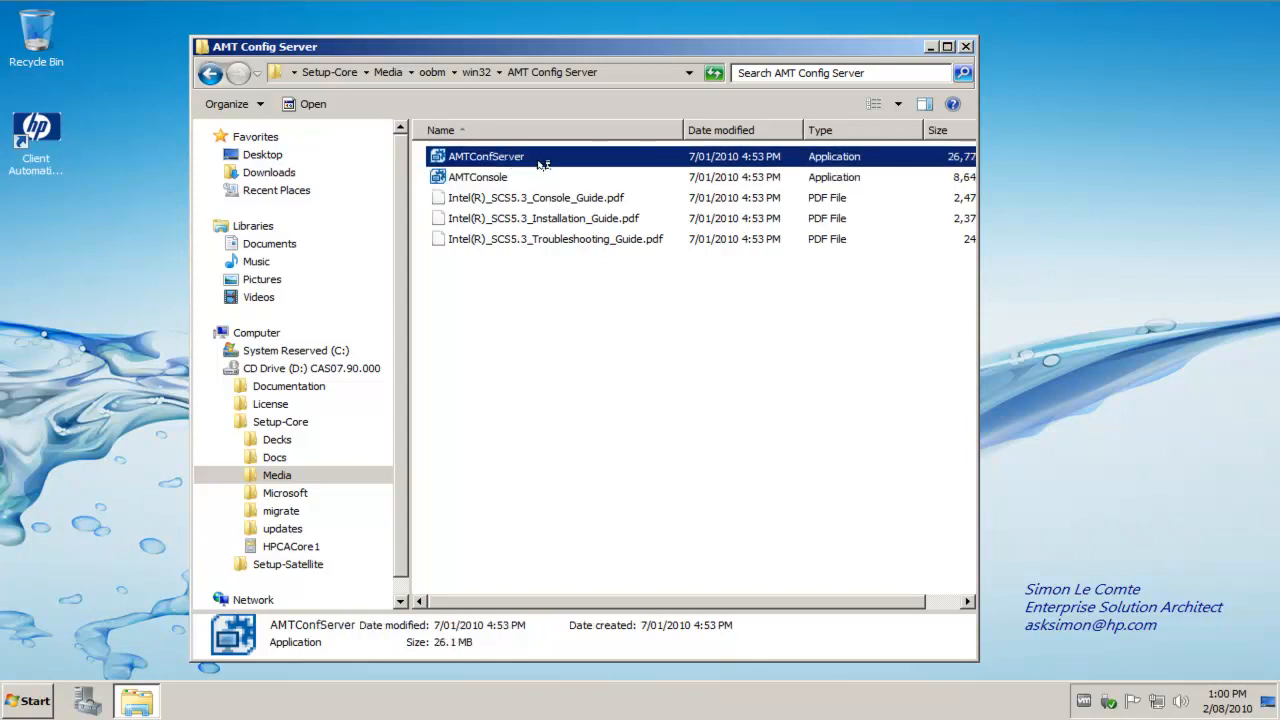
Step: Run AMTConfServer.exe to start the Intel AMT SCS InstallShield Wizard
click(964, 46)
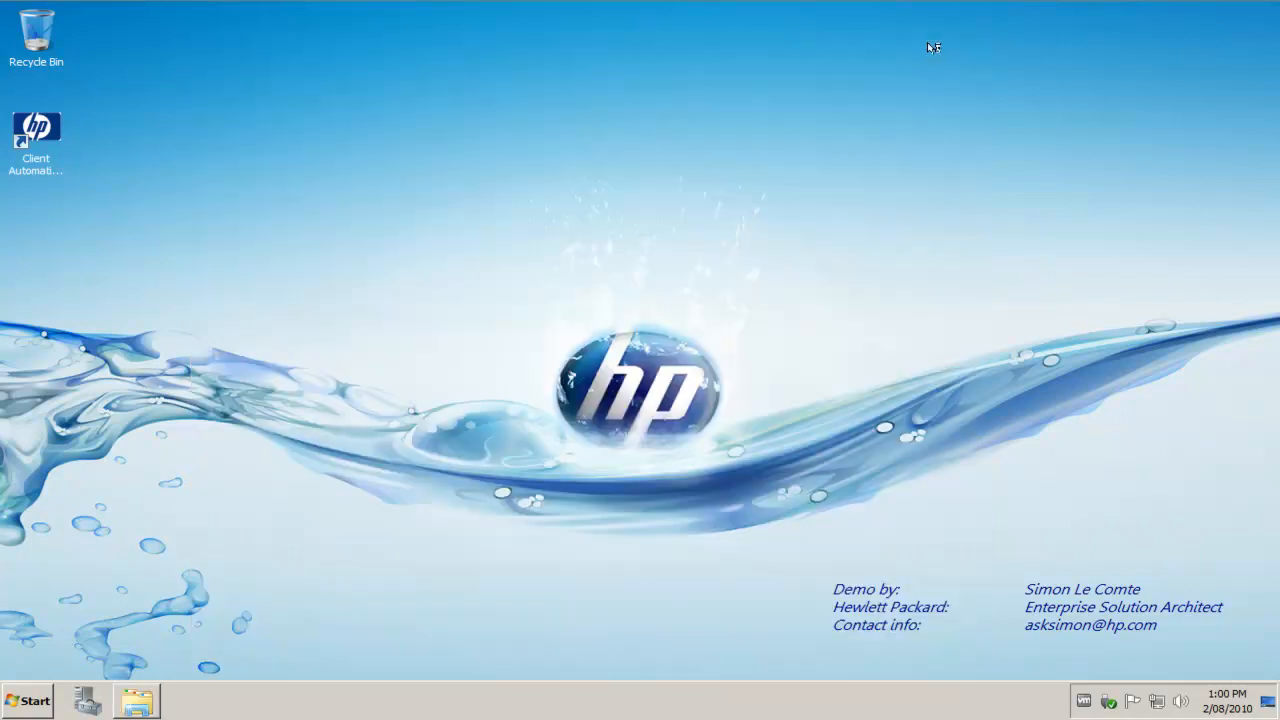
mouse_move(518, 122)
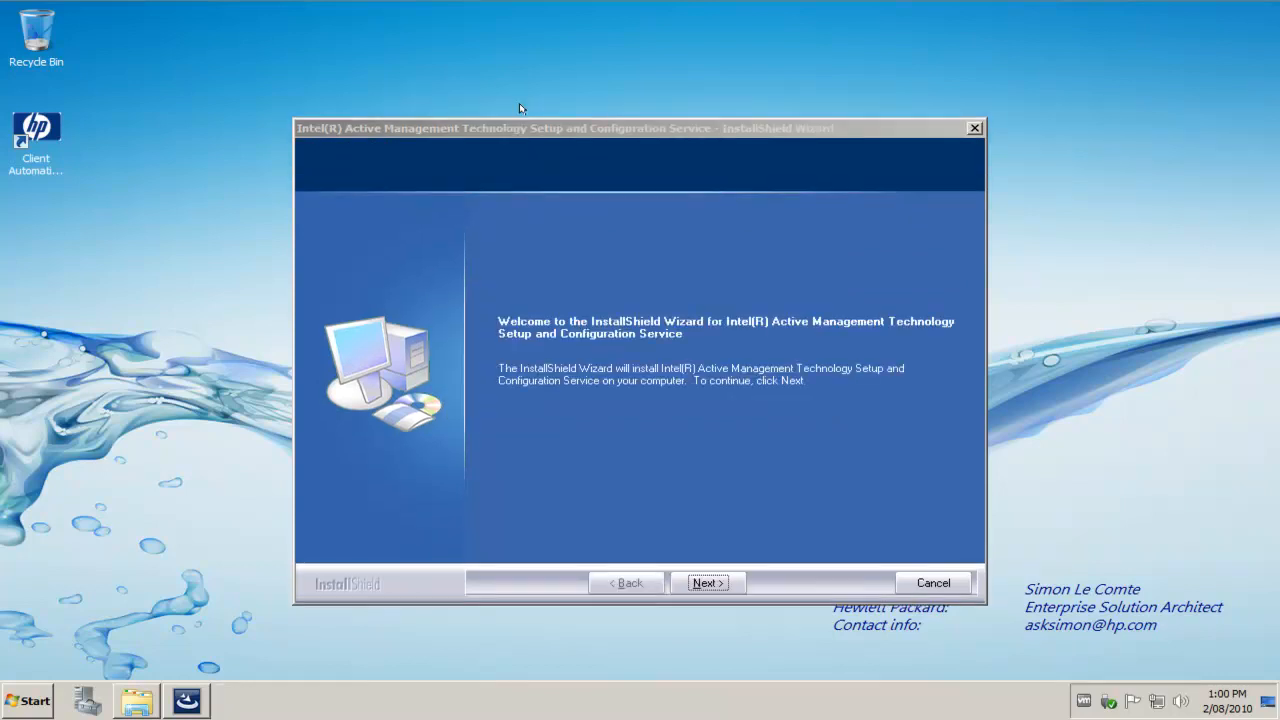
mouse_move(718, 604)
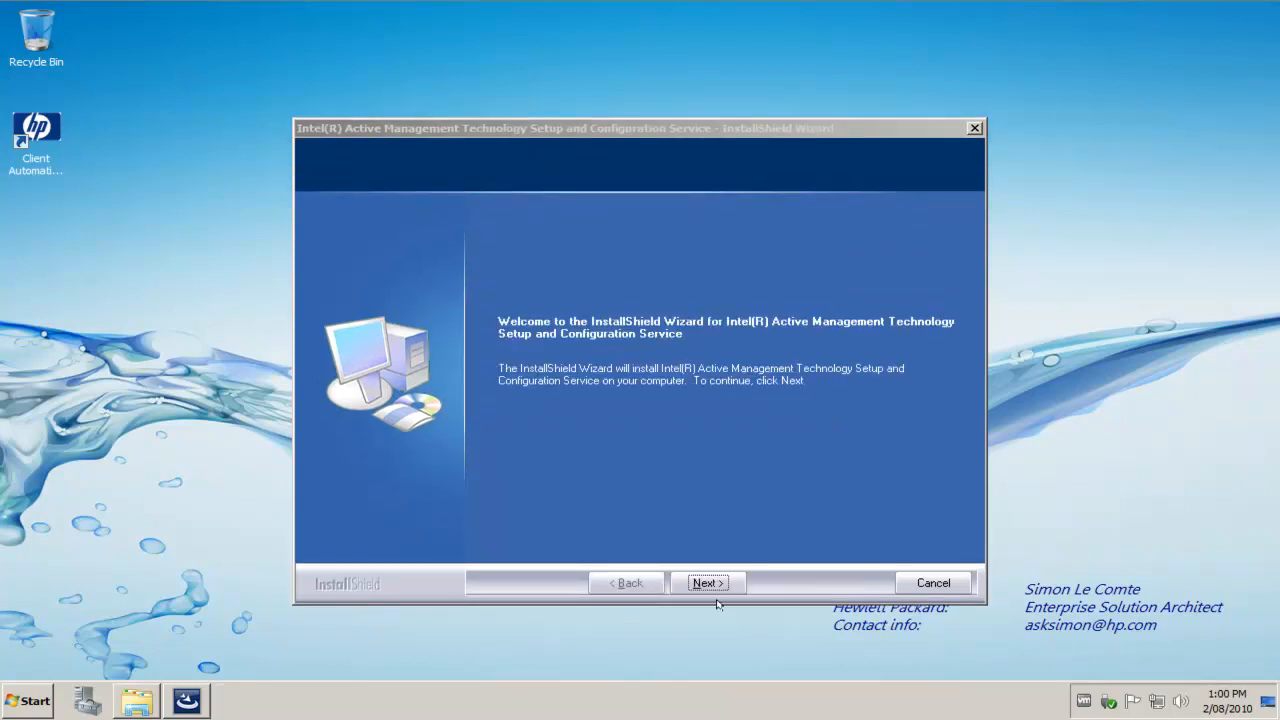
Step: Accept the license agreement and choose the Custom setup type
click(708, 582)
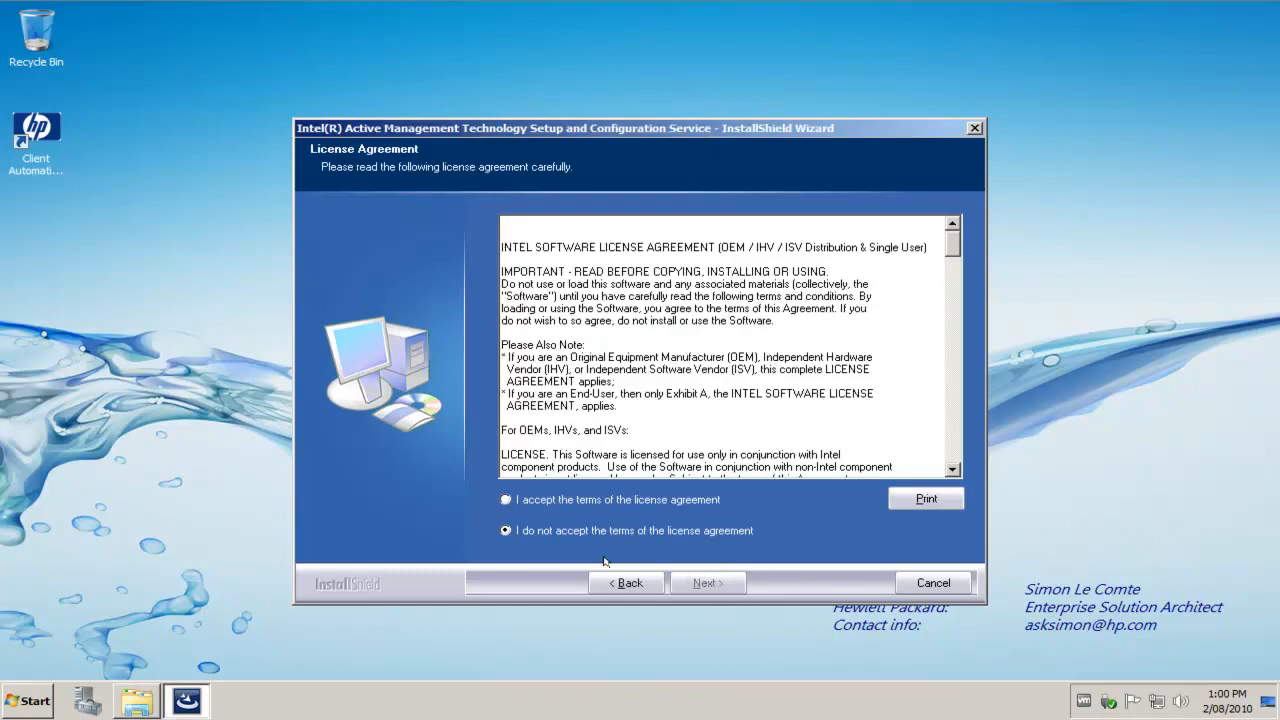
click(504, 500)
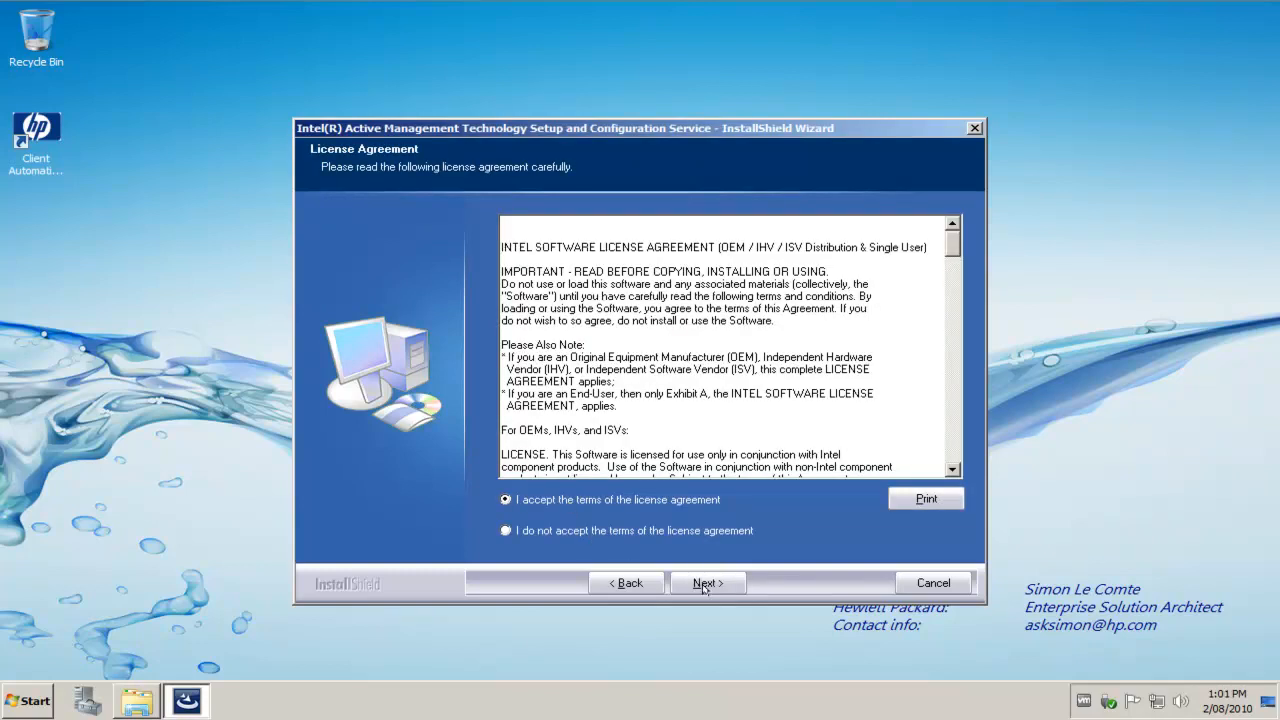
click(708, 584)
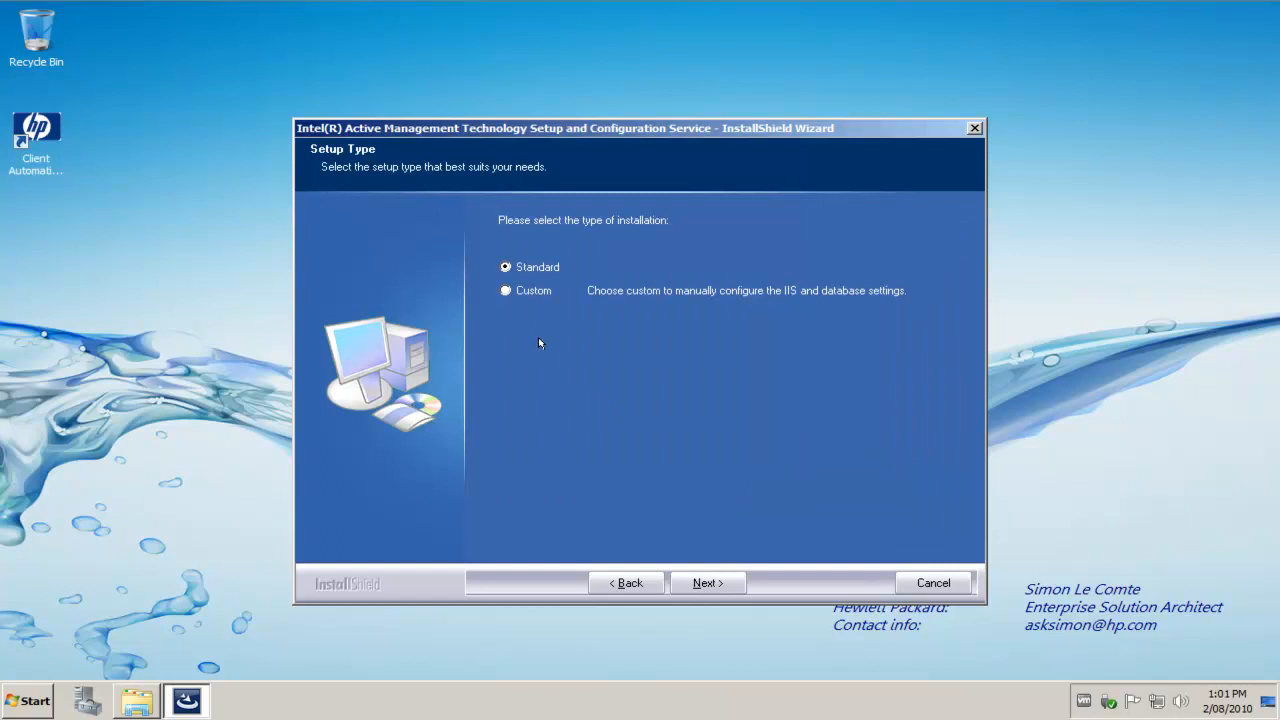
click(504, 290)
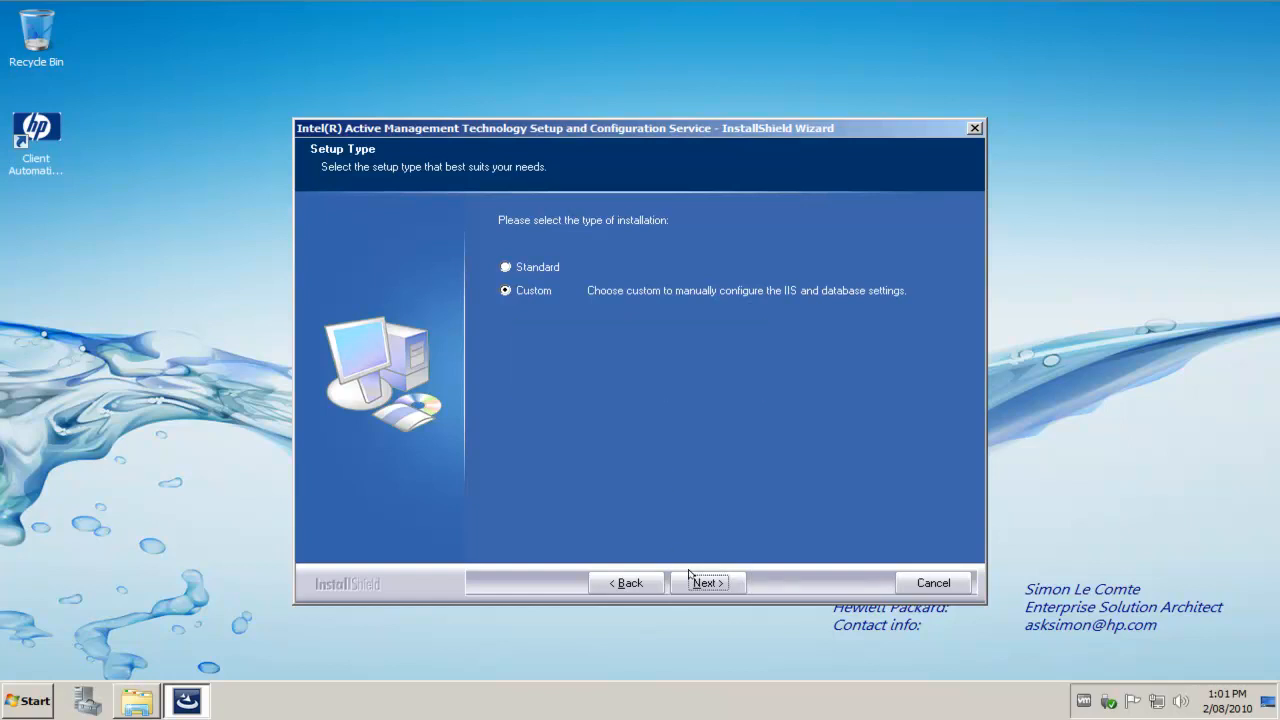
Step: On IIS Configuration, keep Default Web Site and AMTSCS directory with HTTPS-only unchecked
click(706, 582)
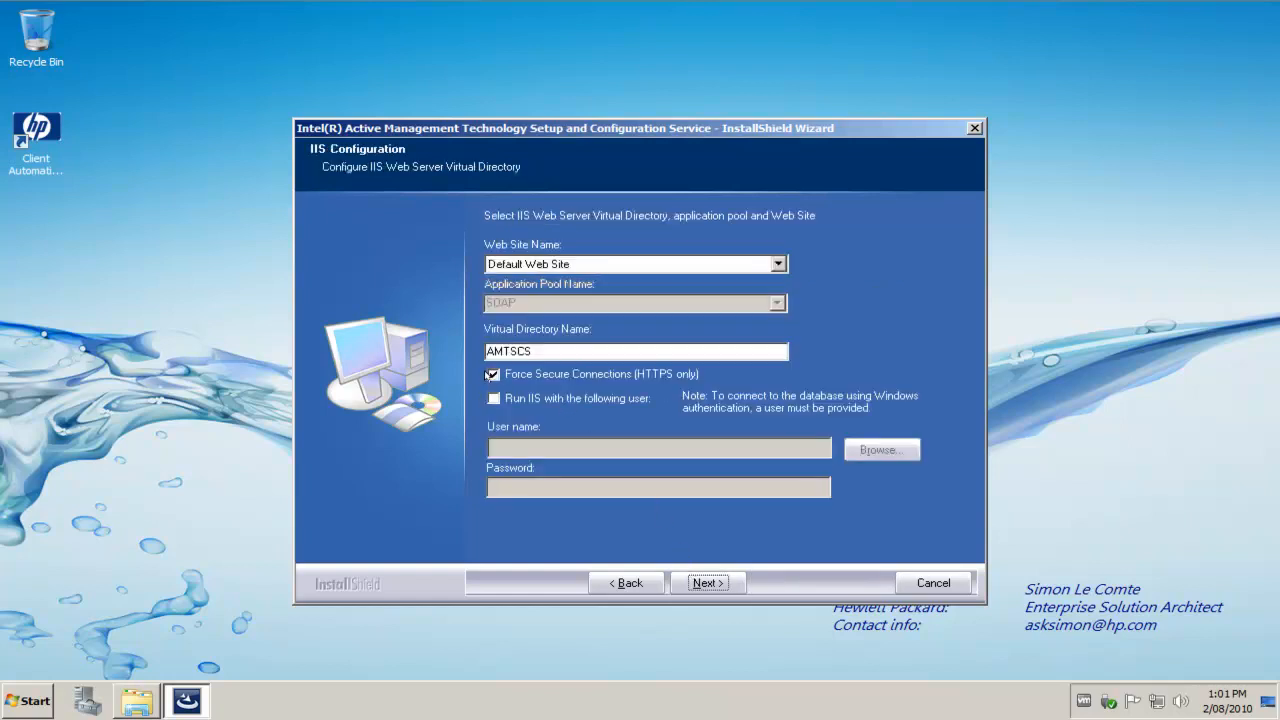
click(492, 374)
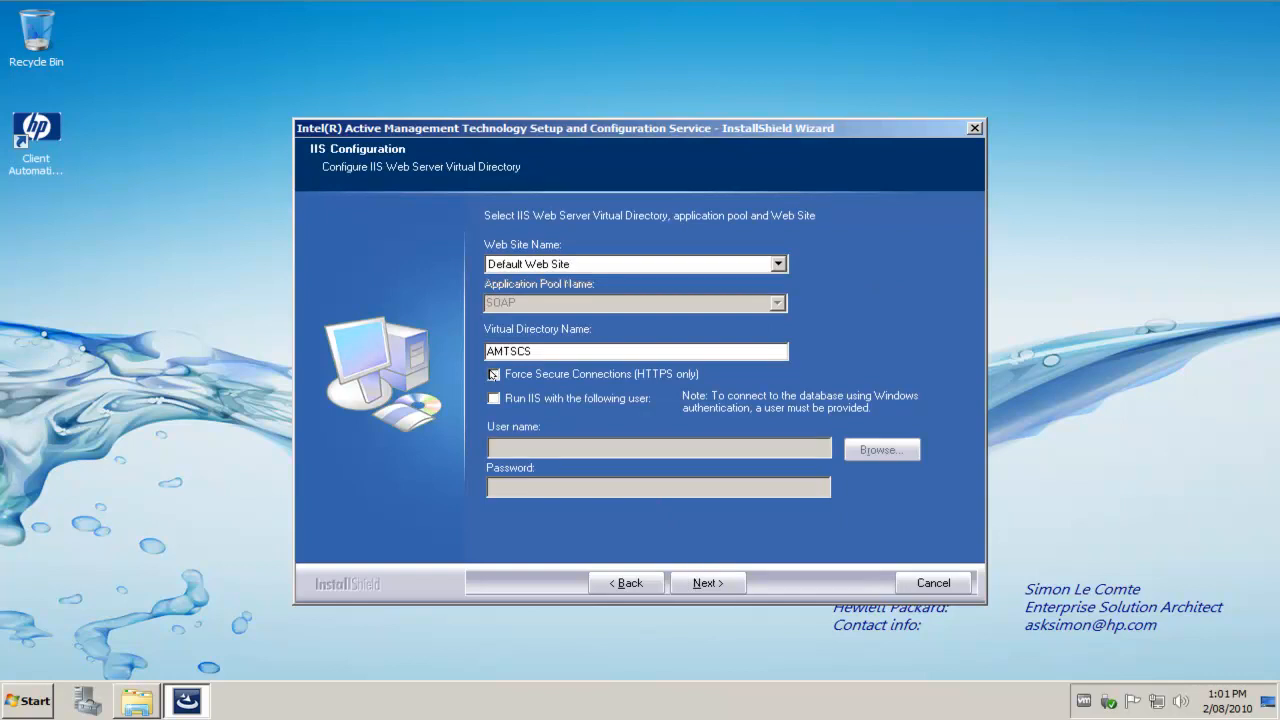
click(490, 374)
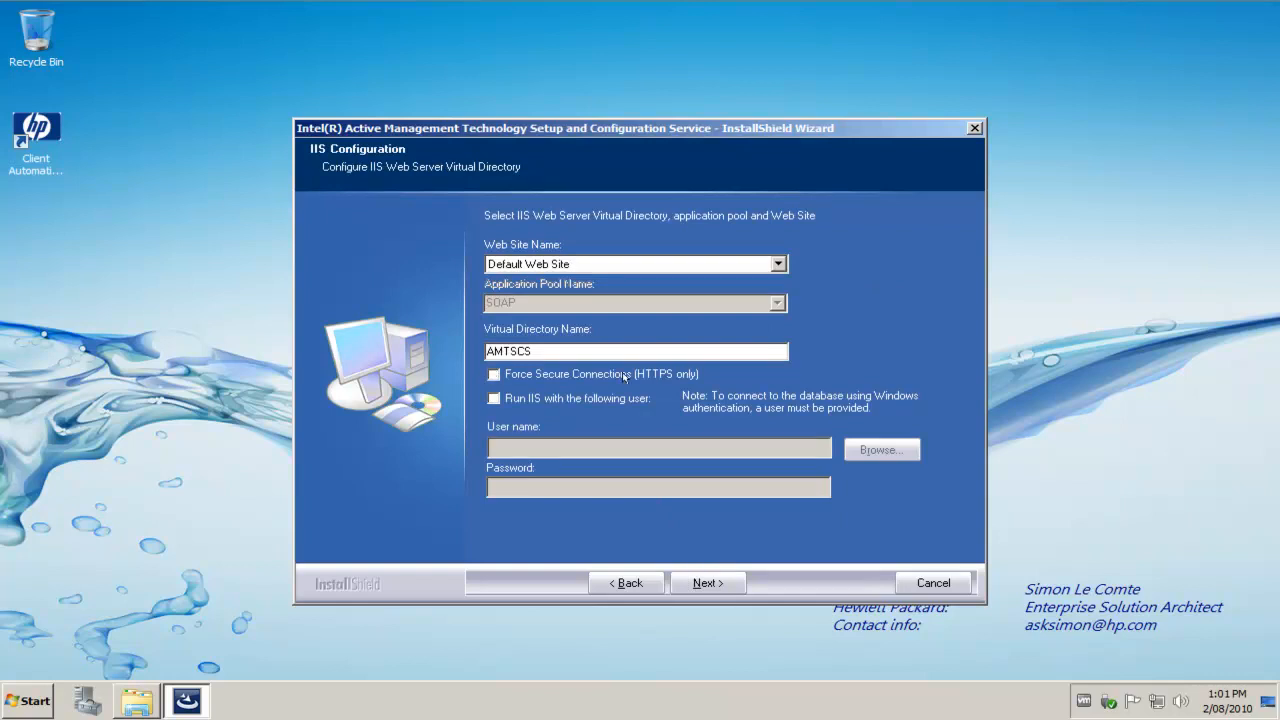
mouse_move(646, 380)
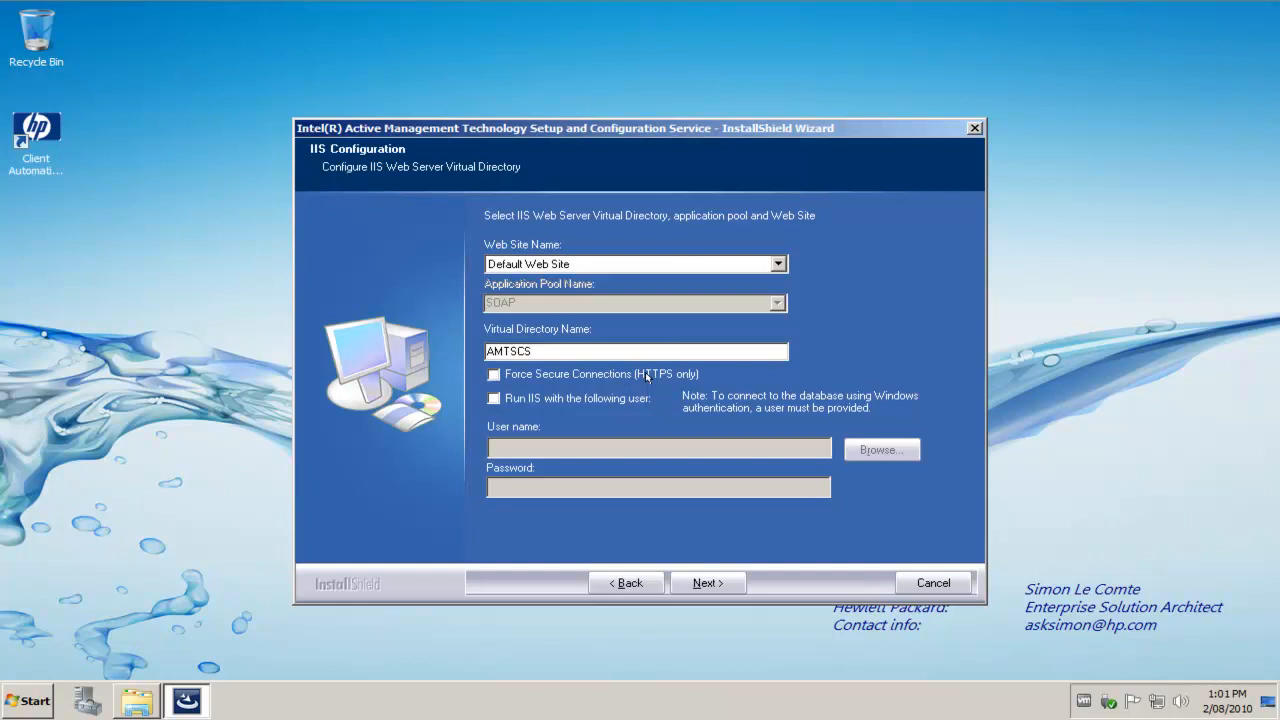
mouse_move(644, 416)
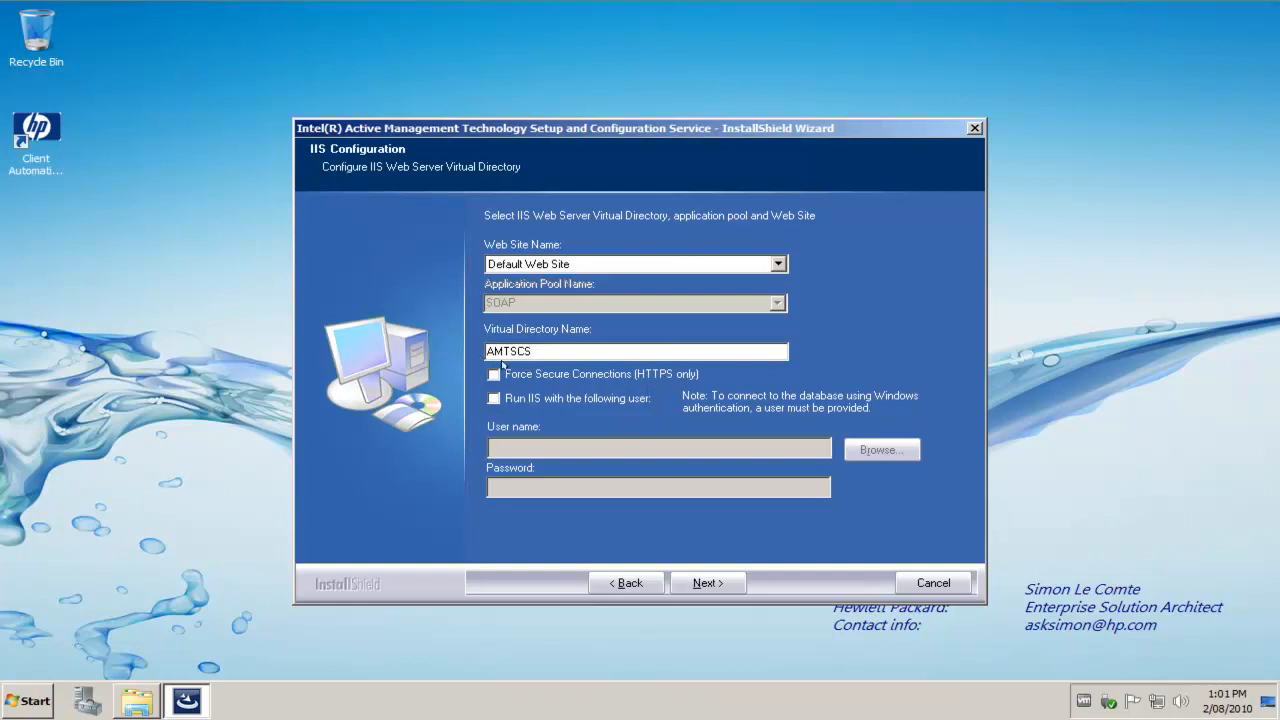
mouse_move(688, 600)
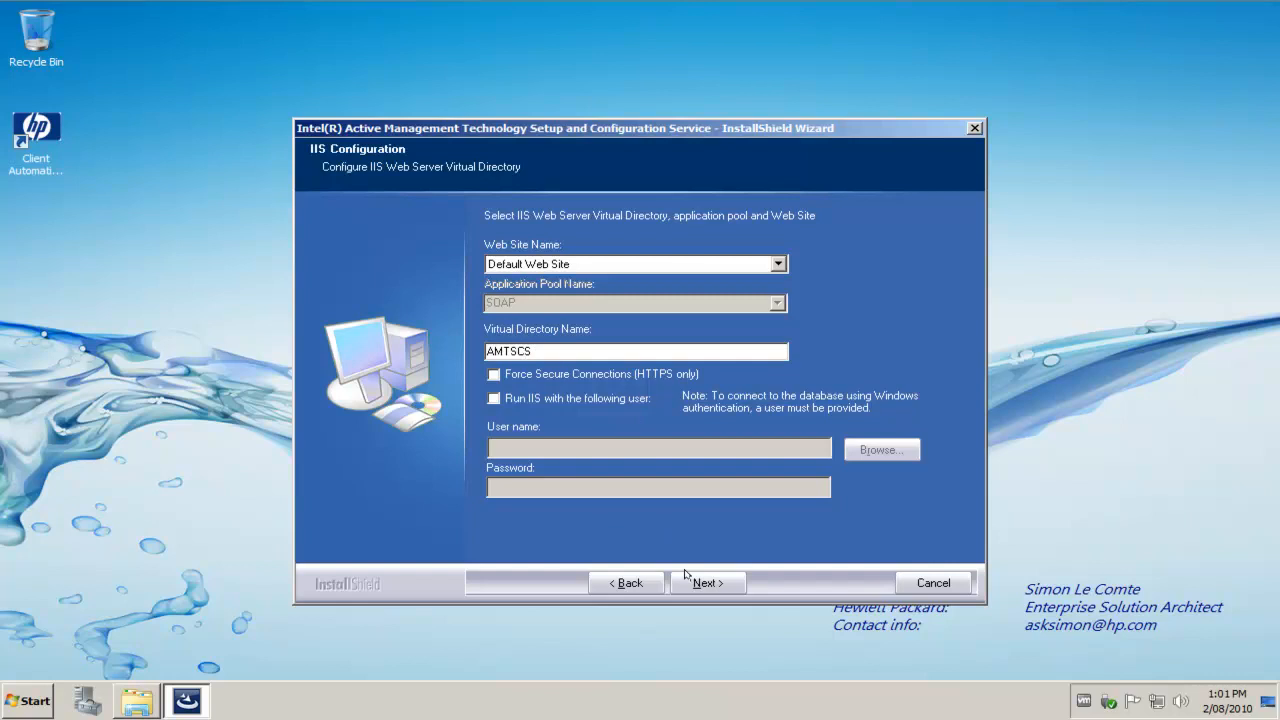
Step: Leave the AMTSCS_RCFG remote configuration directory without forced HTTPS and continue to Destination Location
click(492, 374)
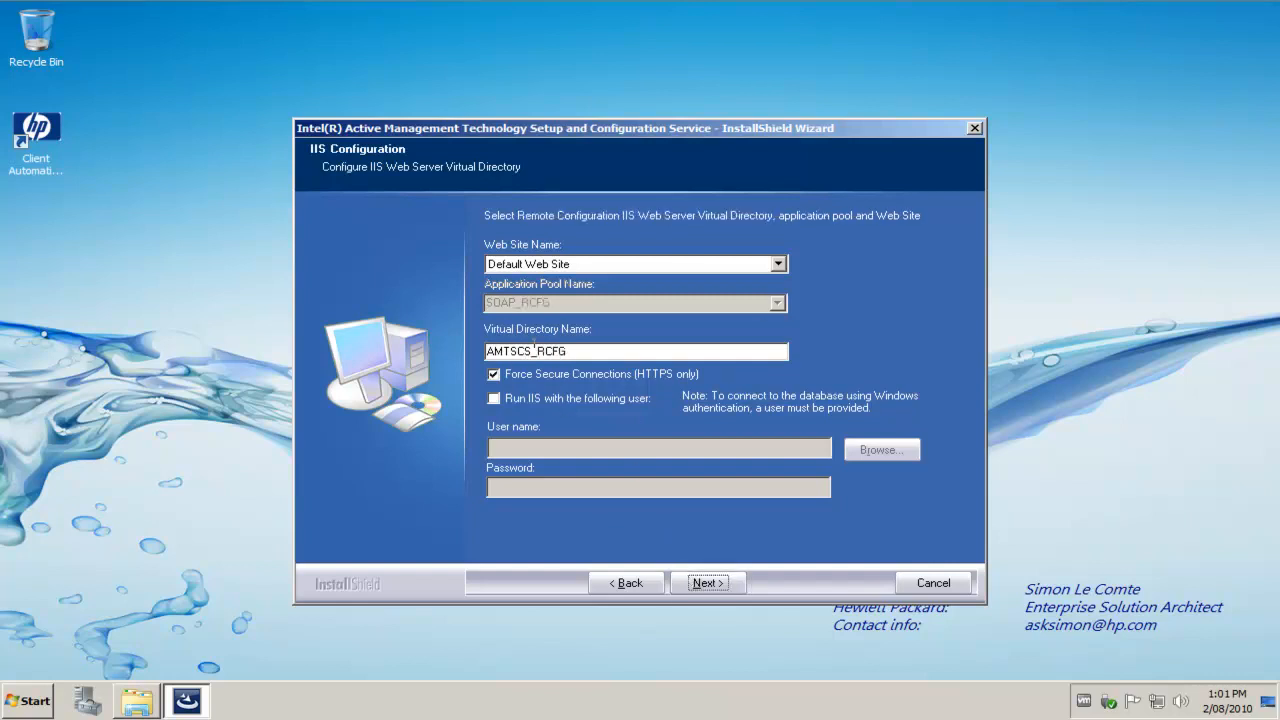
click(492, 374)
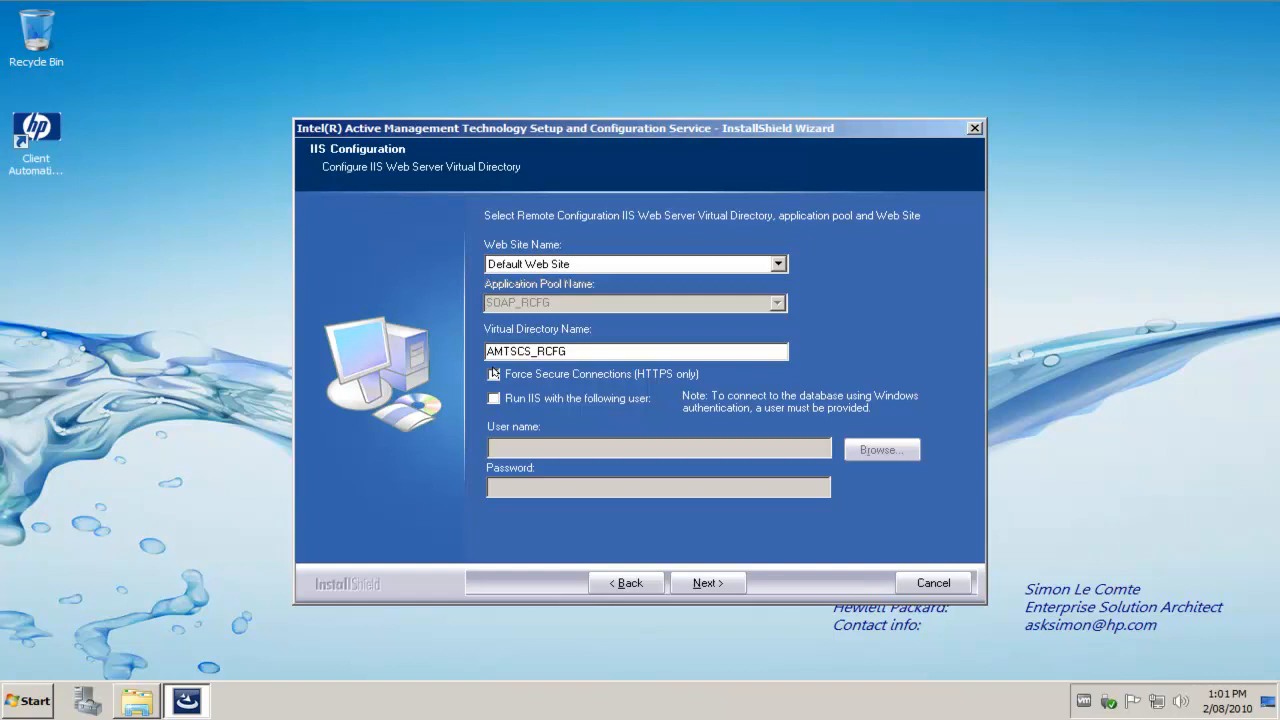
click(492, 374)
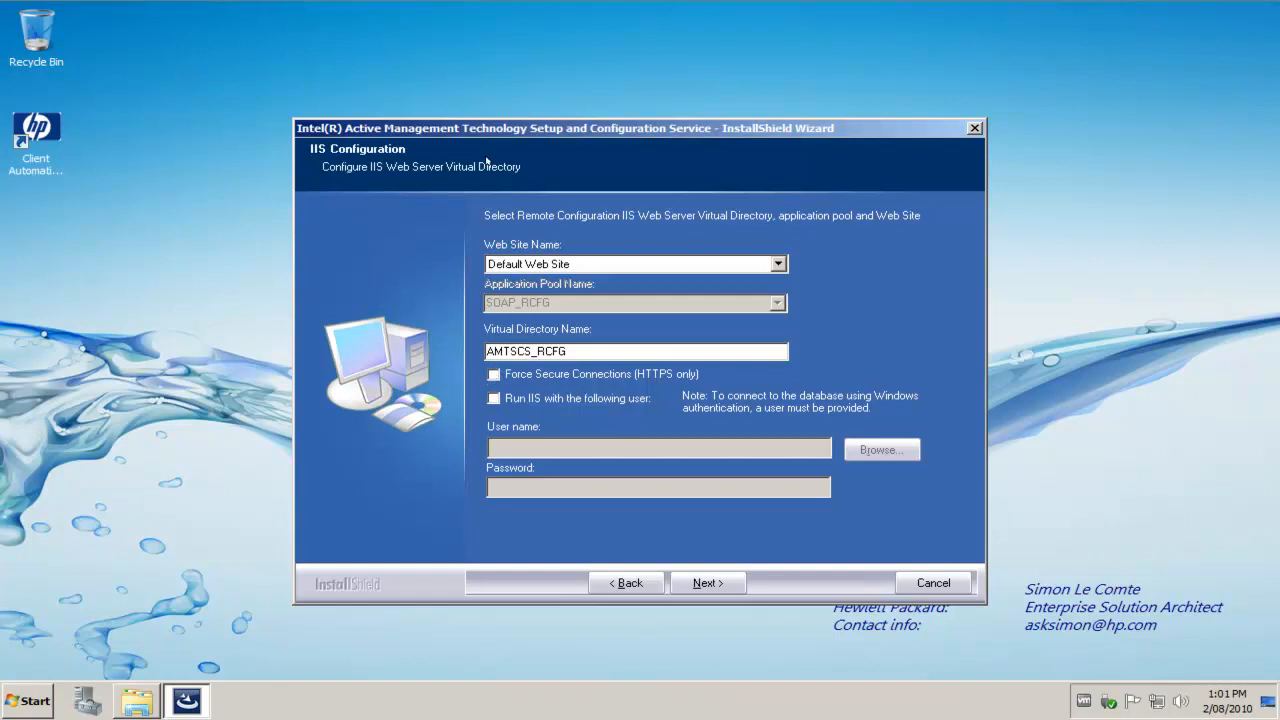
mouse_move(452, 394)
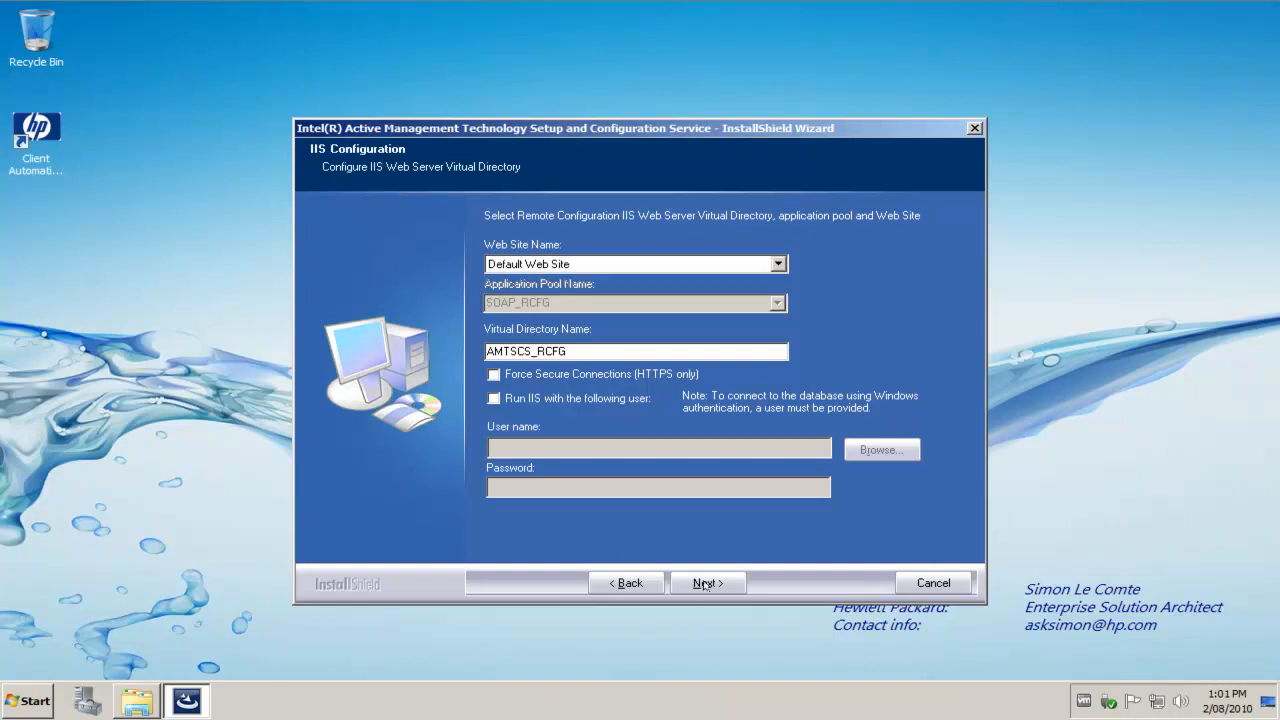
click(708, 582)
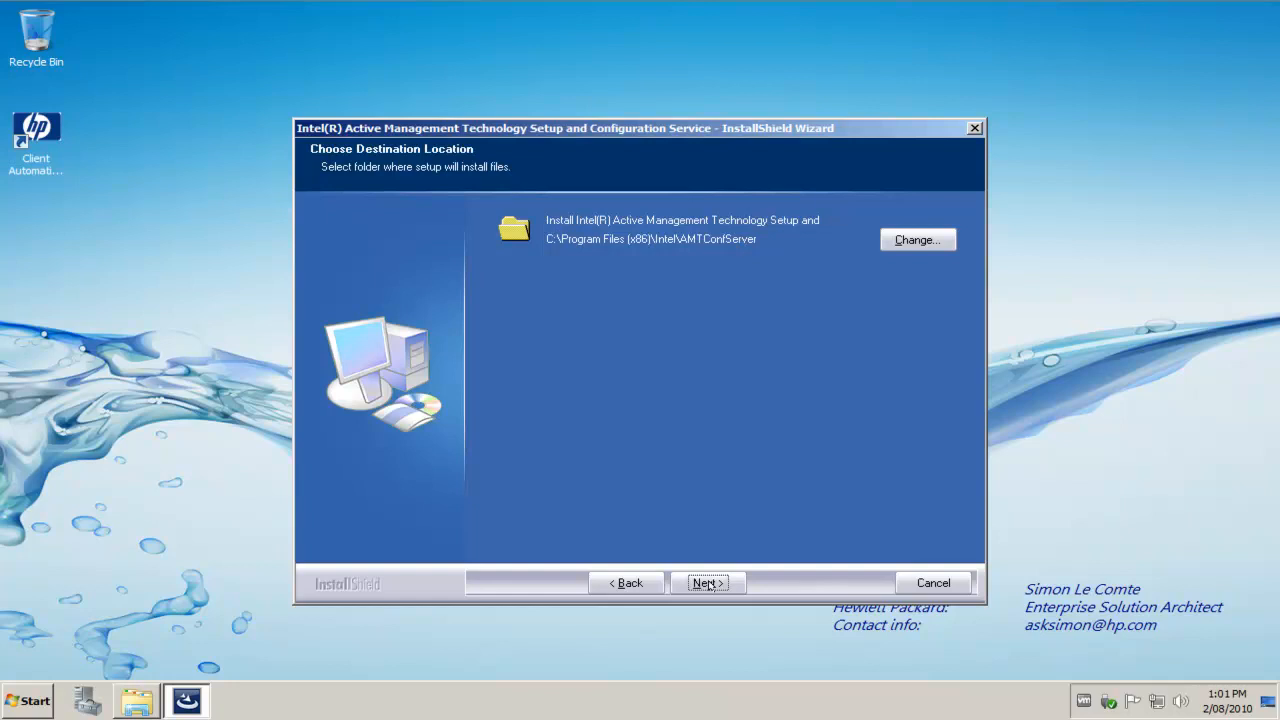
Step: Keep the default folder, enter the PSG\Administrator password and grant it service logon rights
click(708, 582)
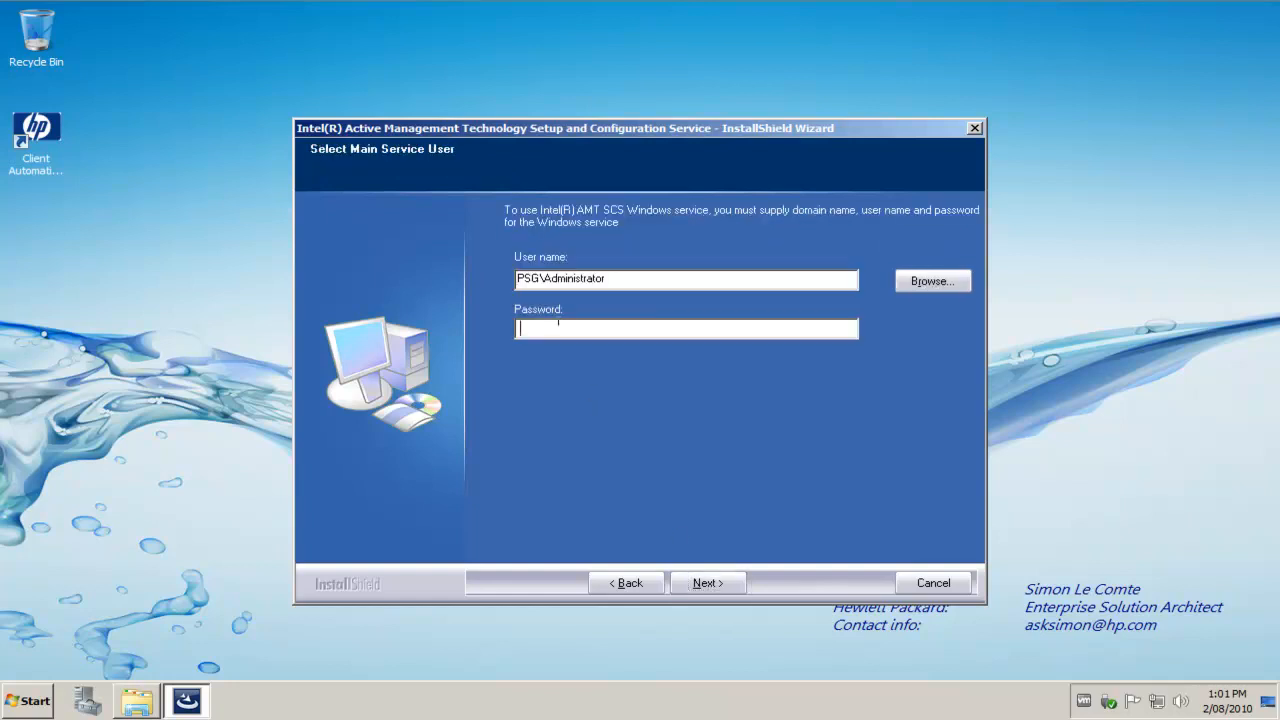
text(••)
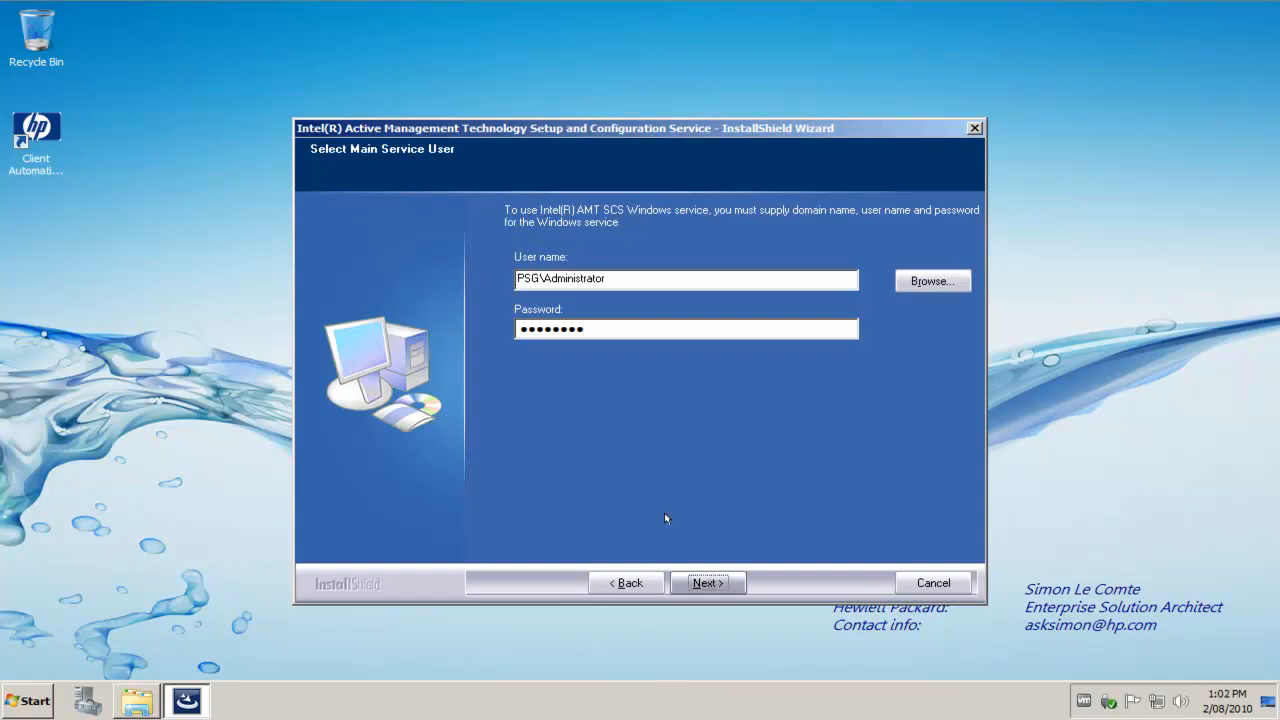
click(708, 584)
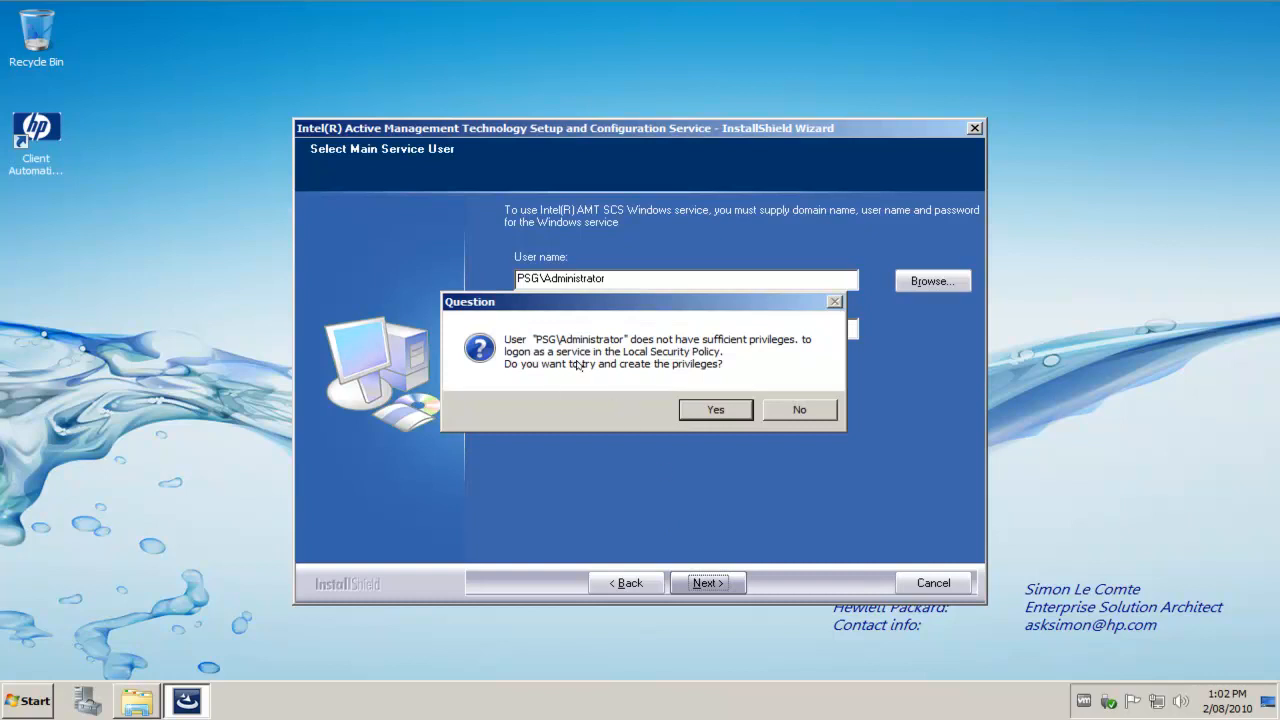
mouse_move(584, 382)
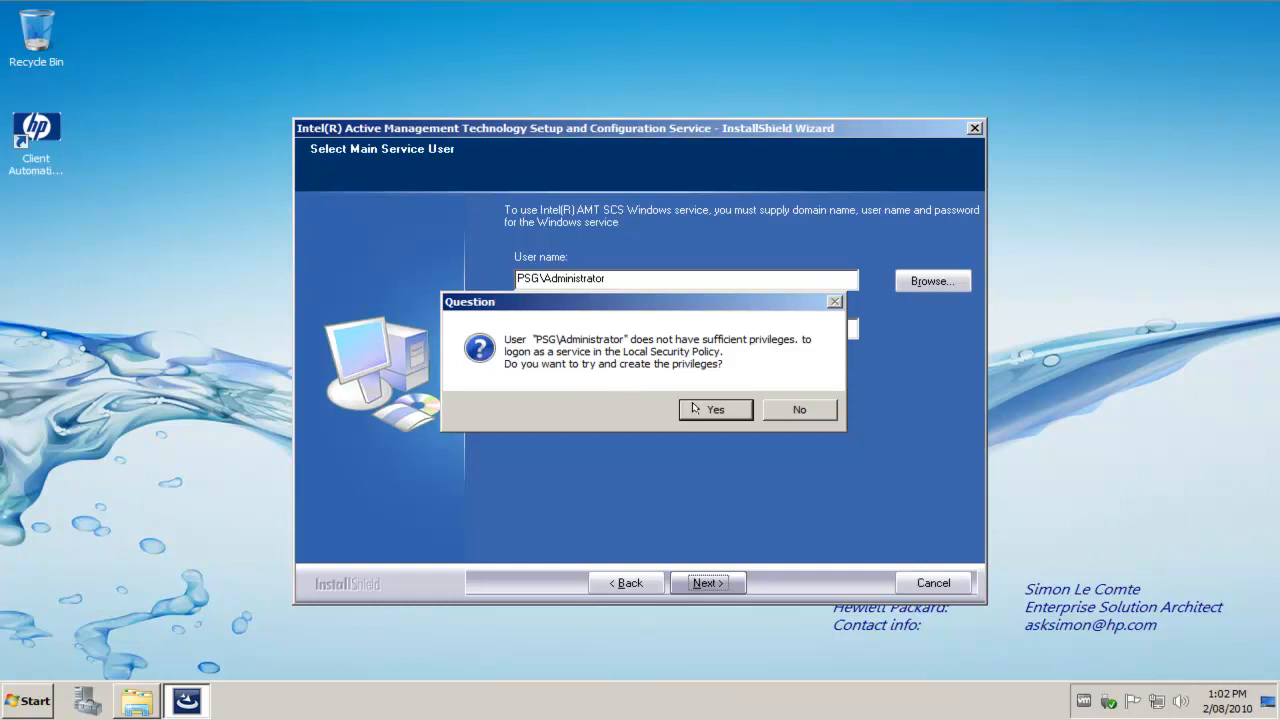
click(716, 408)
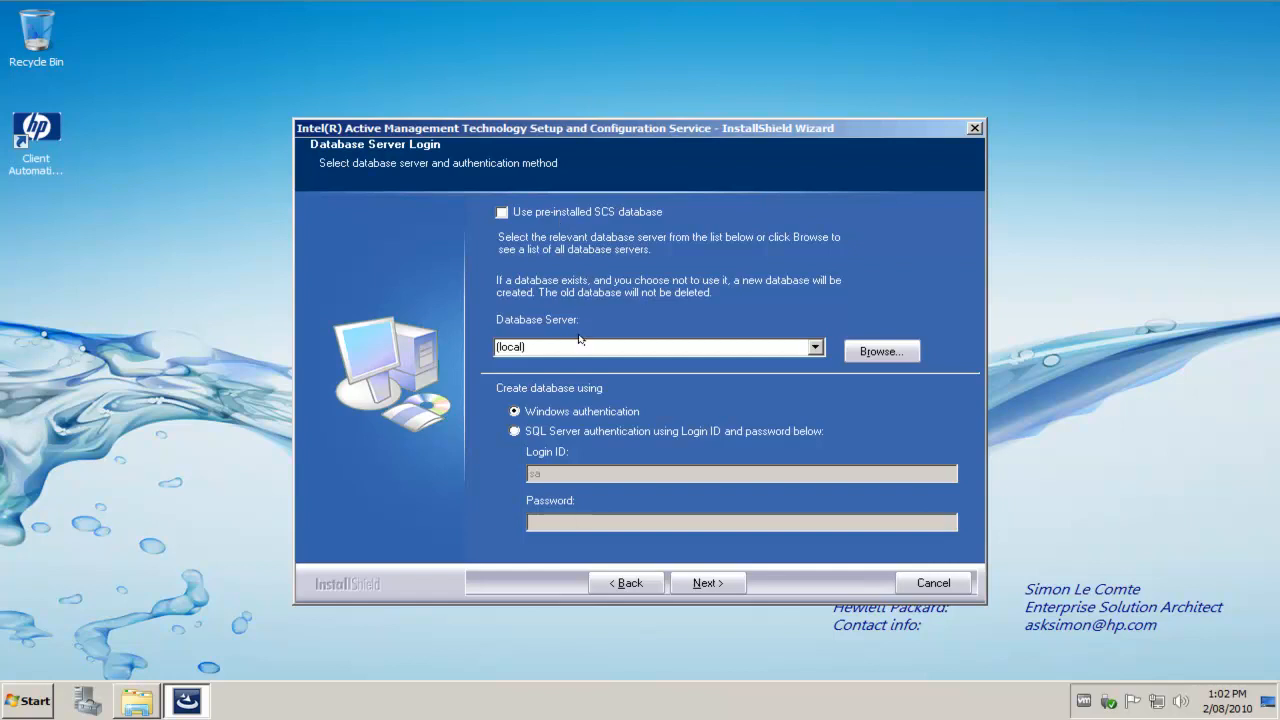
mouse_move(726, 608)
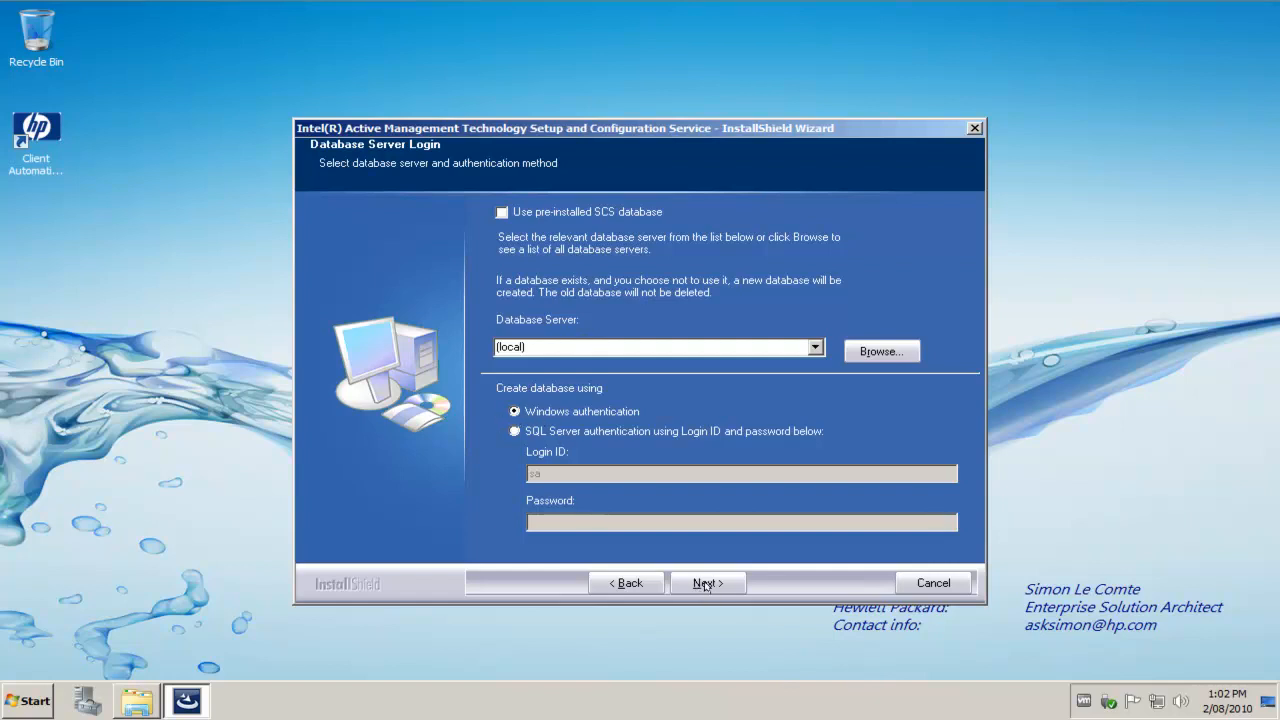
Step: Keep the (local) database server with Windows authentication and continue to Database Configuration
click(708, 582)
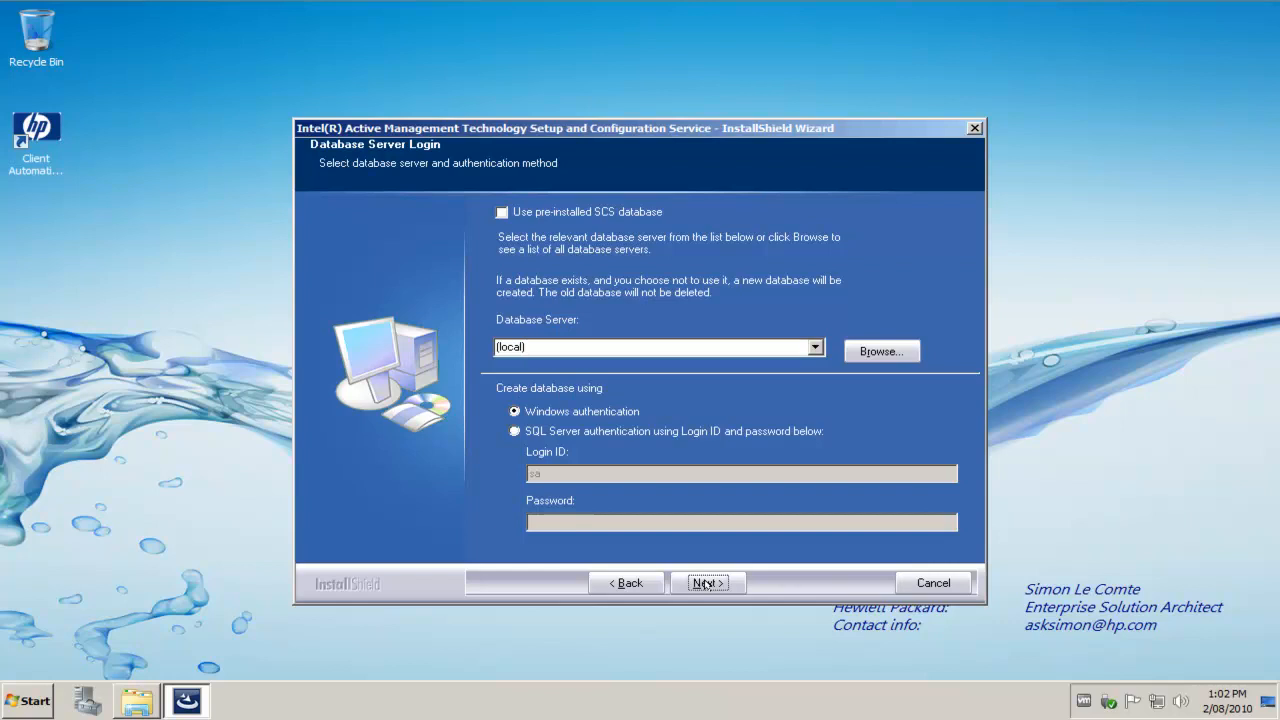
click(708, 582)
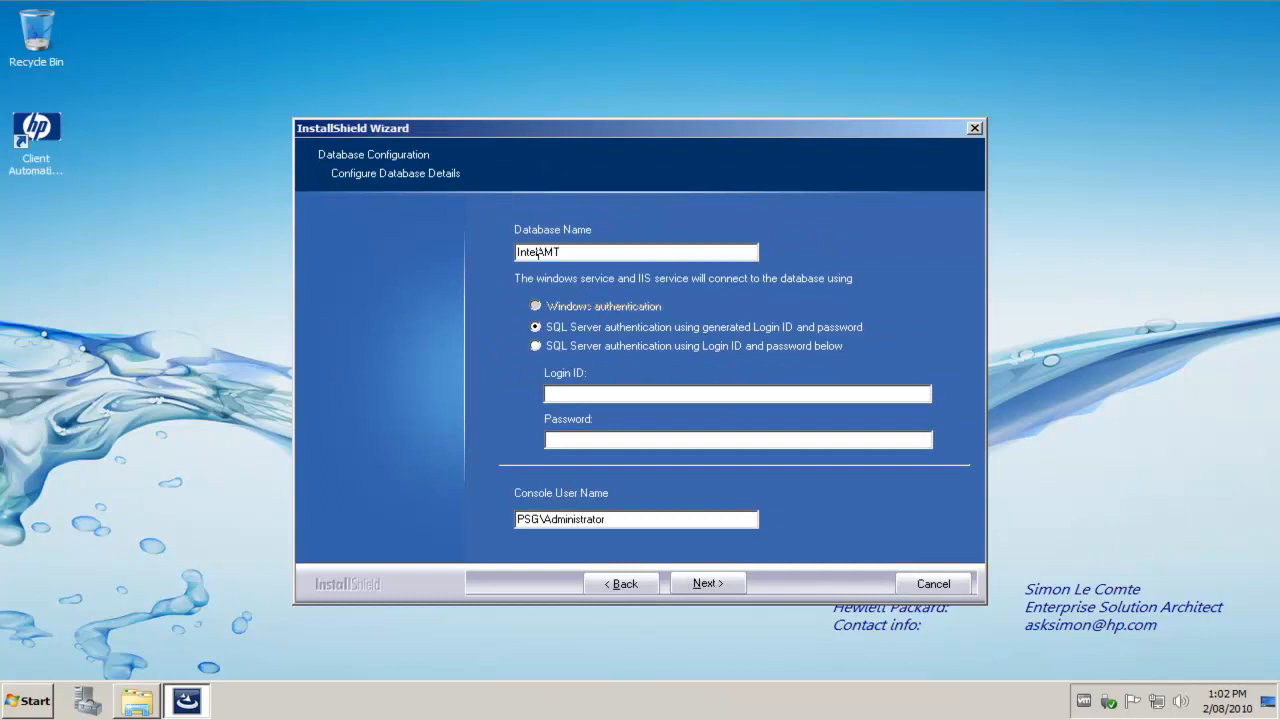
Step: Enter 'sa' as the SQL login for the IntelAMT database and let the installation complete
text(sa)
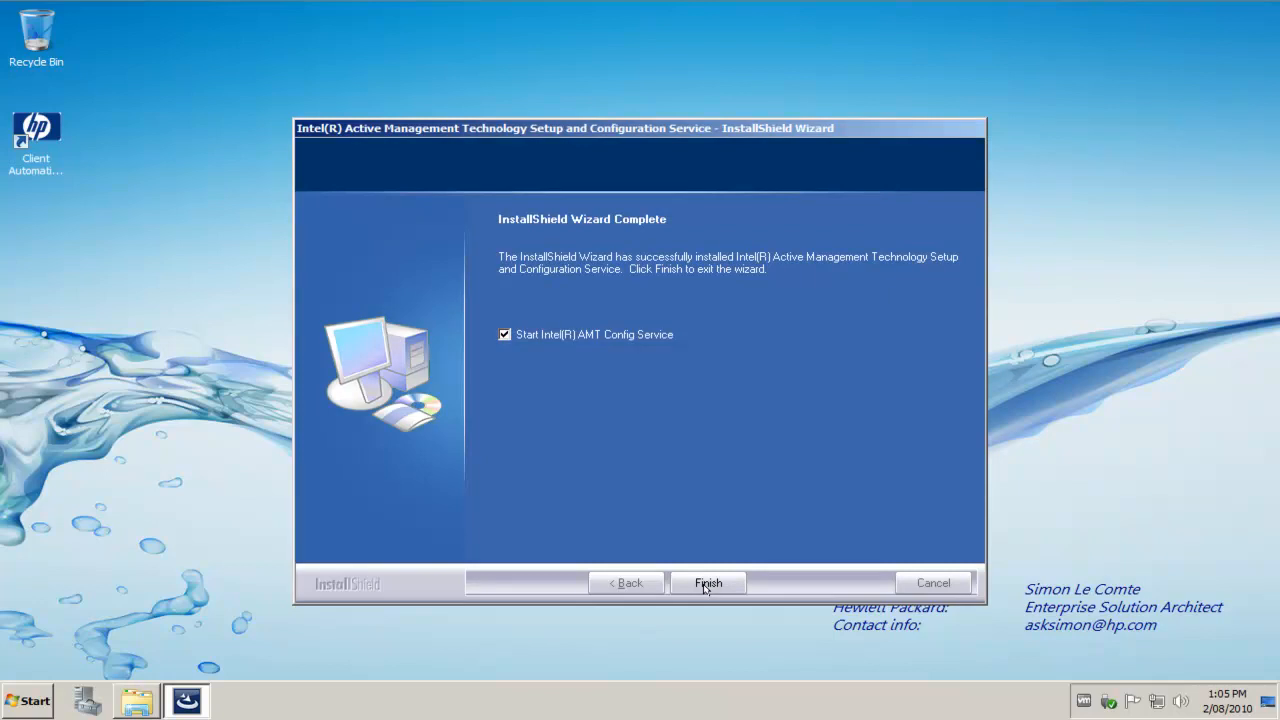
Step: Finish the server installer and run AMTConsole from the AMT Config Server folder
click(708, 584)
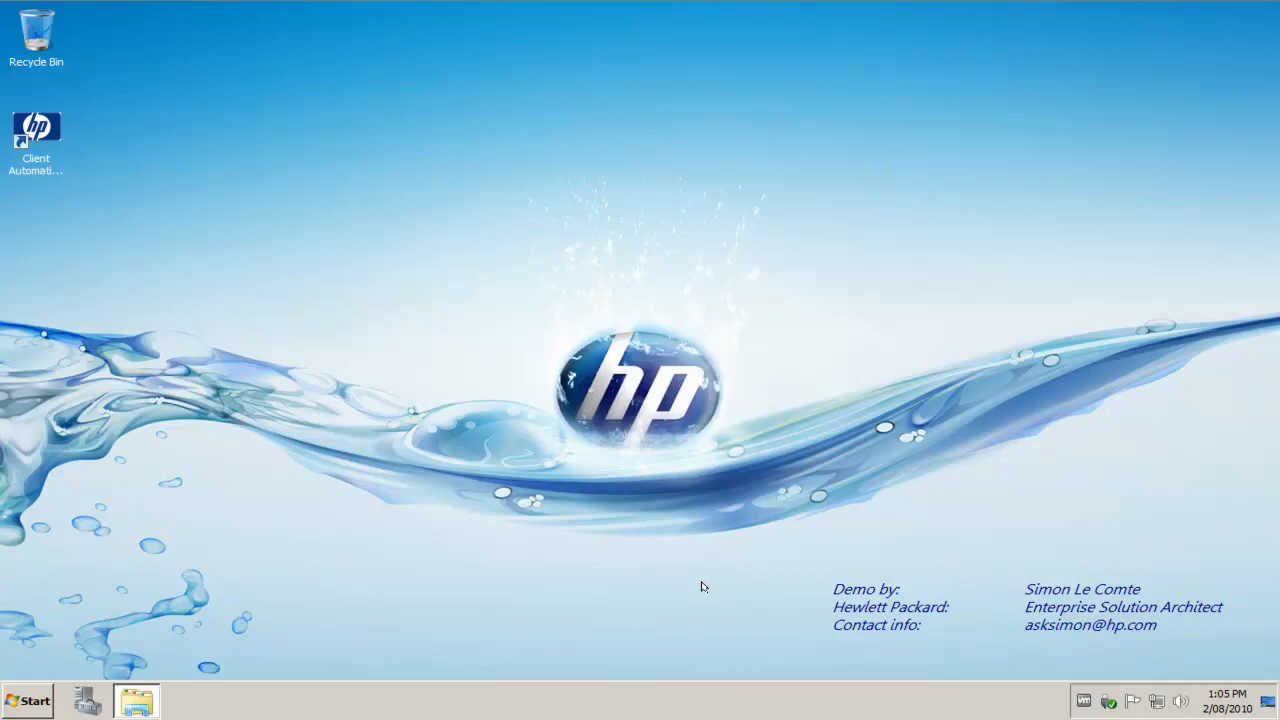
mouse_move(164, 676)
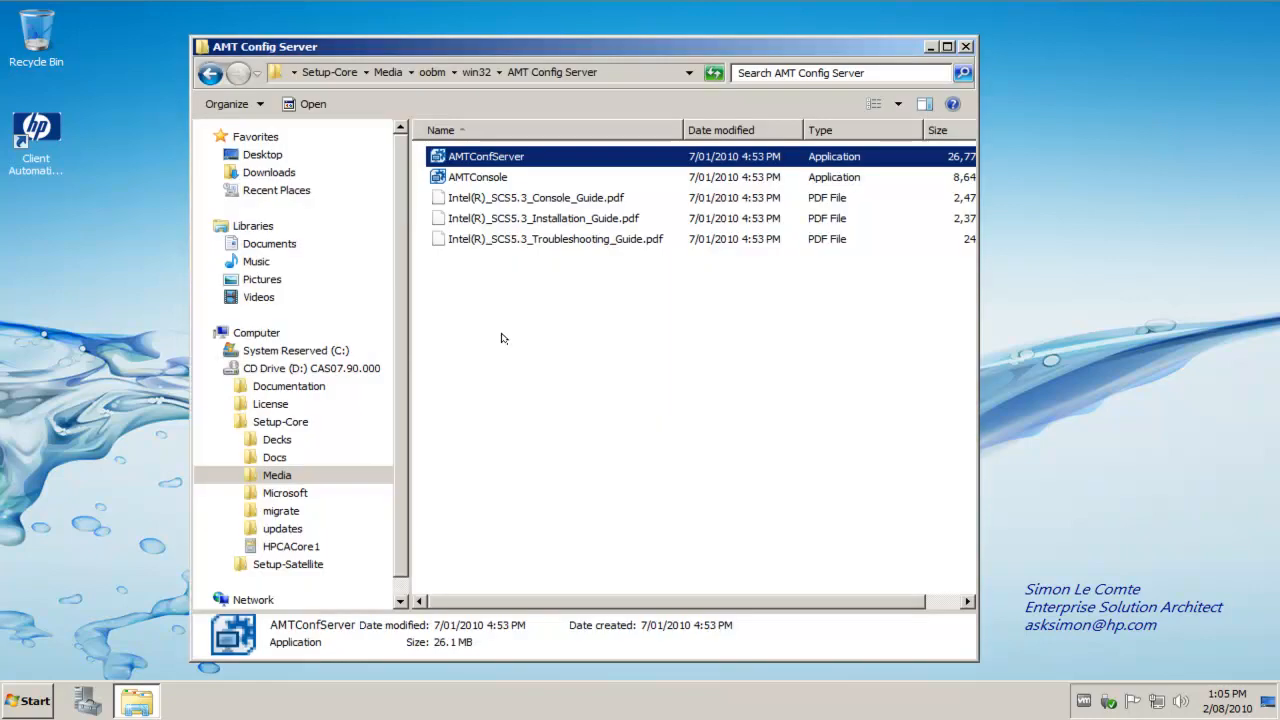
click(488, 176)
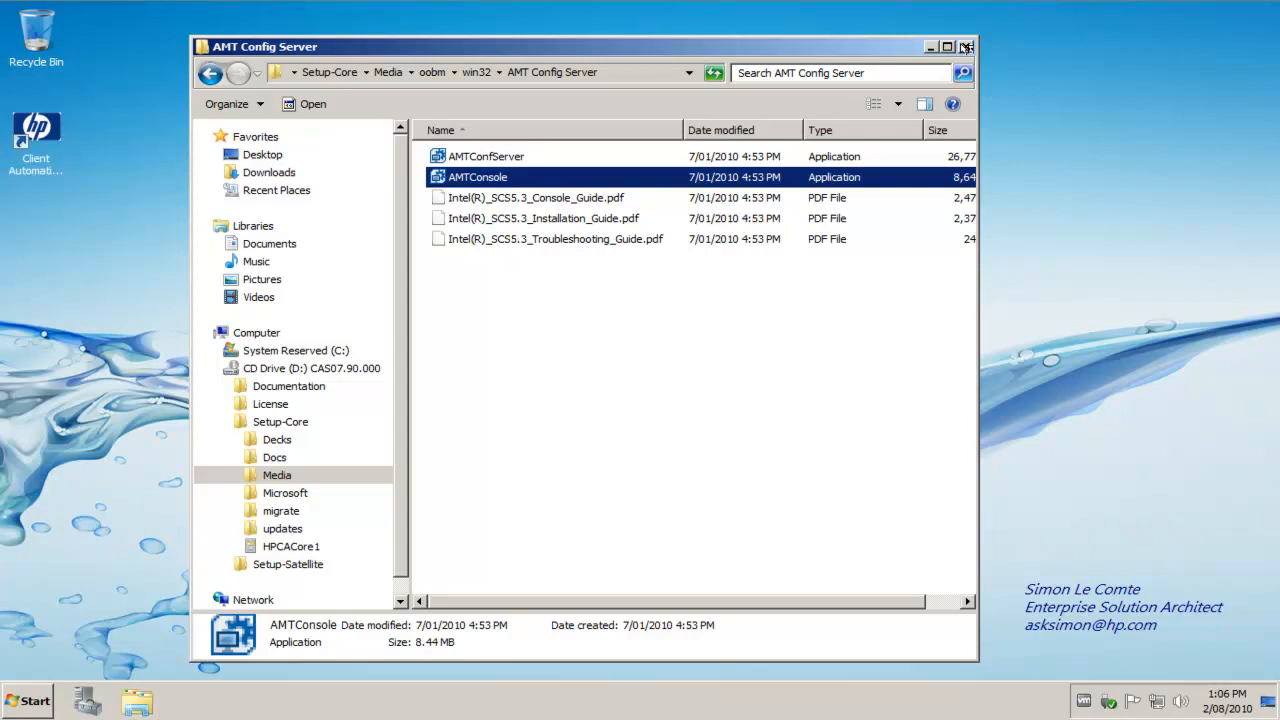
click(966, 44)
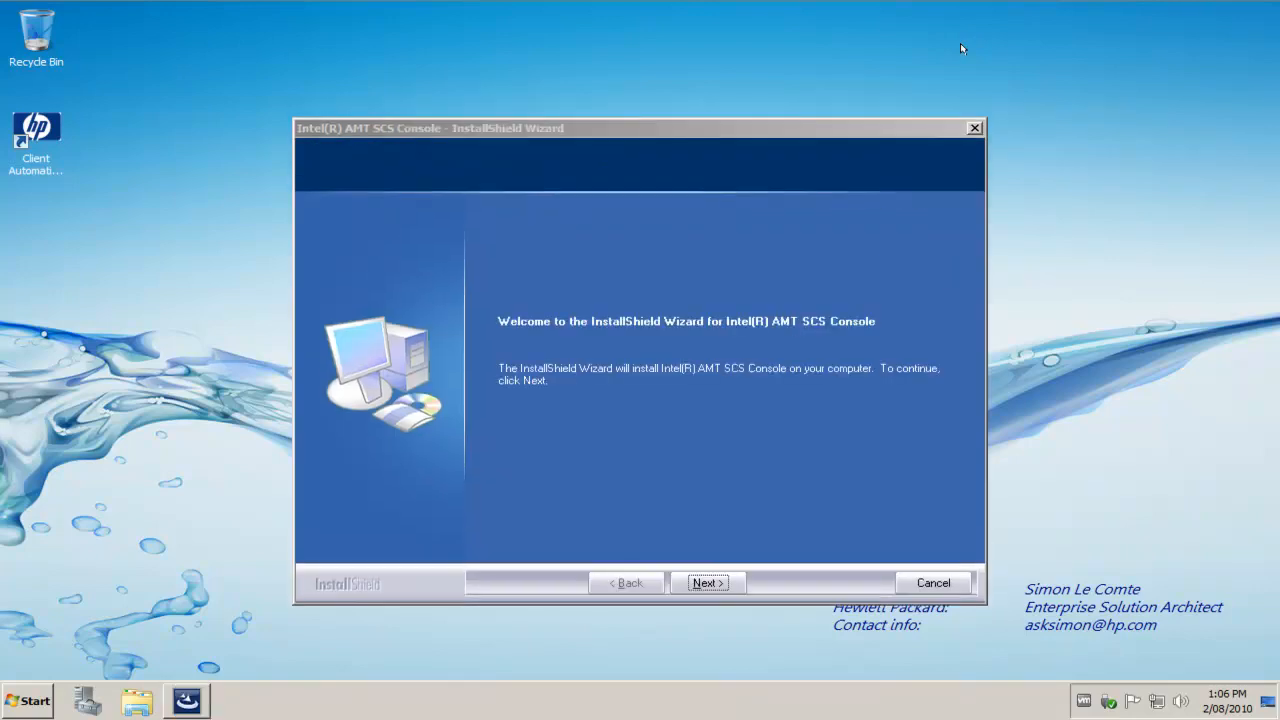
Step: Accept the license, keep the default folder, install the SCS Console and finish the wizard
click(706, 582)
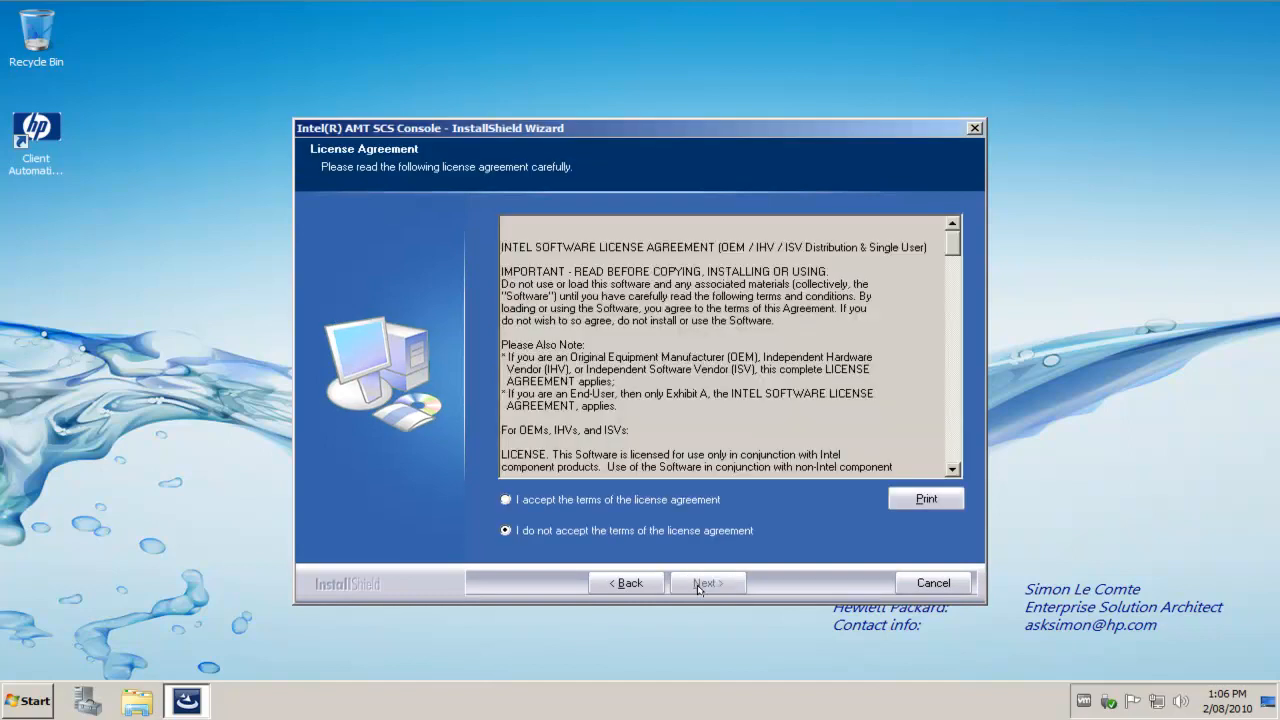
click(502, 500)
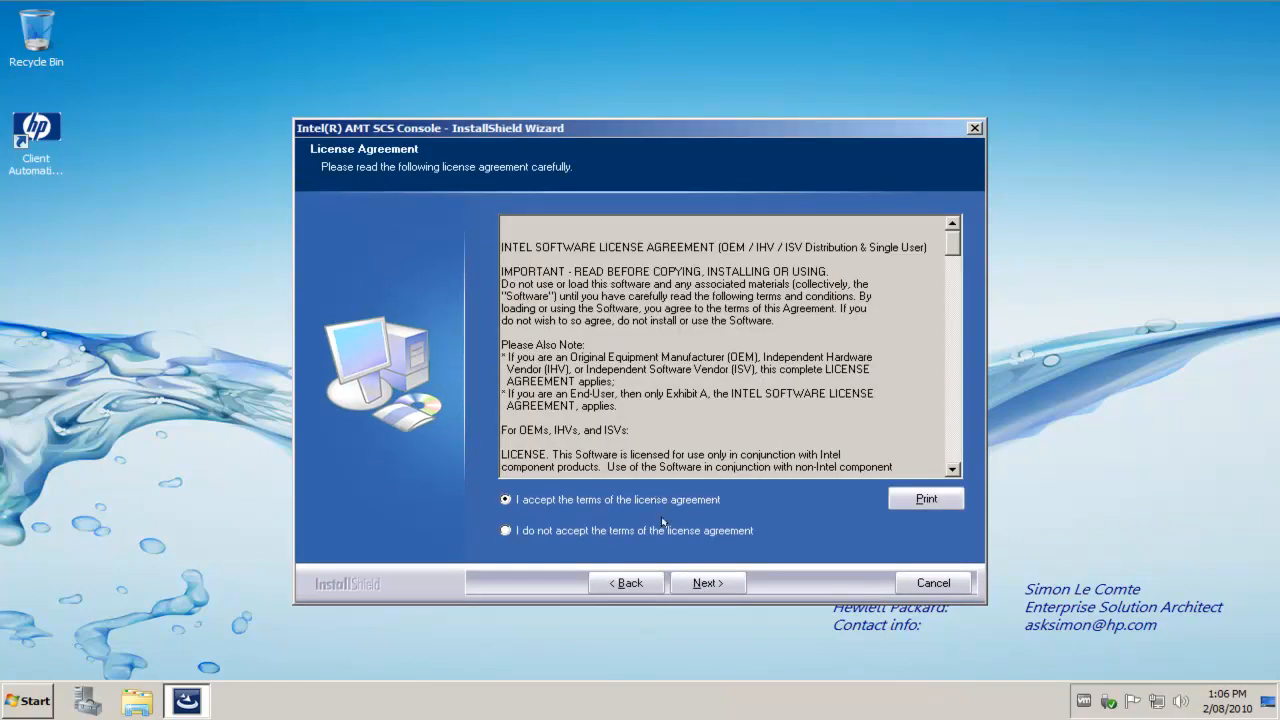
click(706, 582)
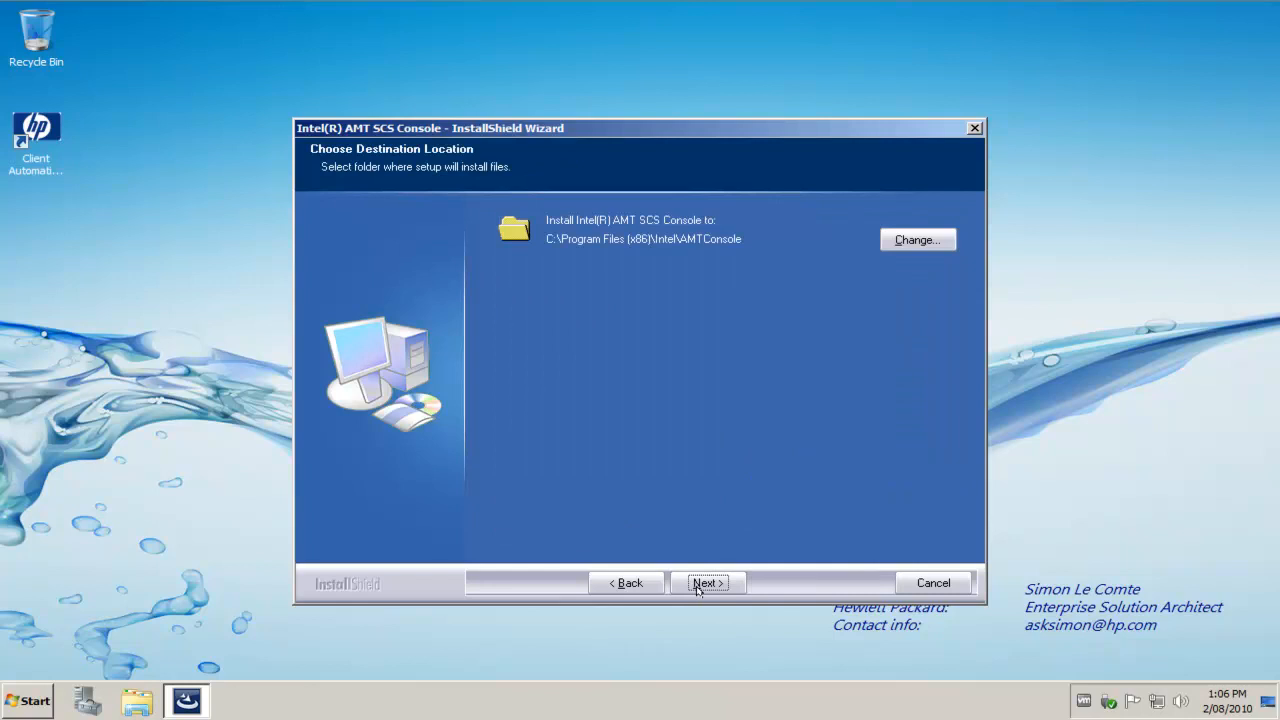
click(706, 582)
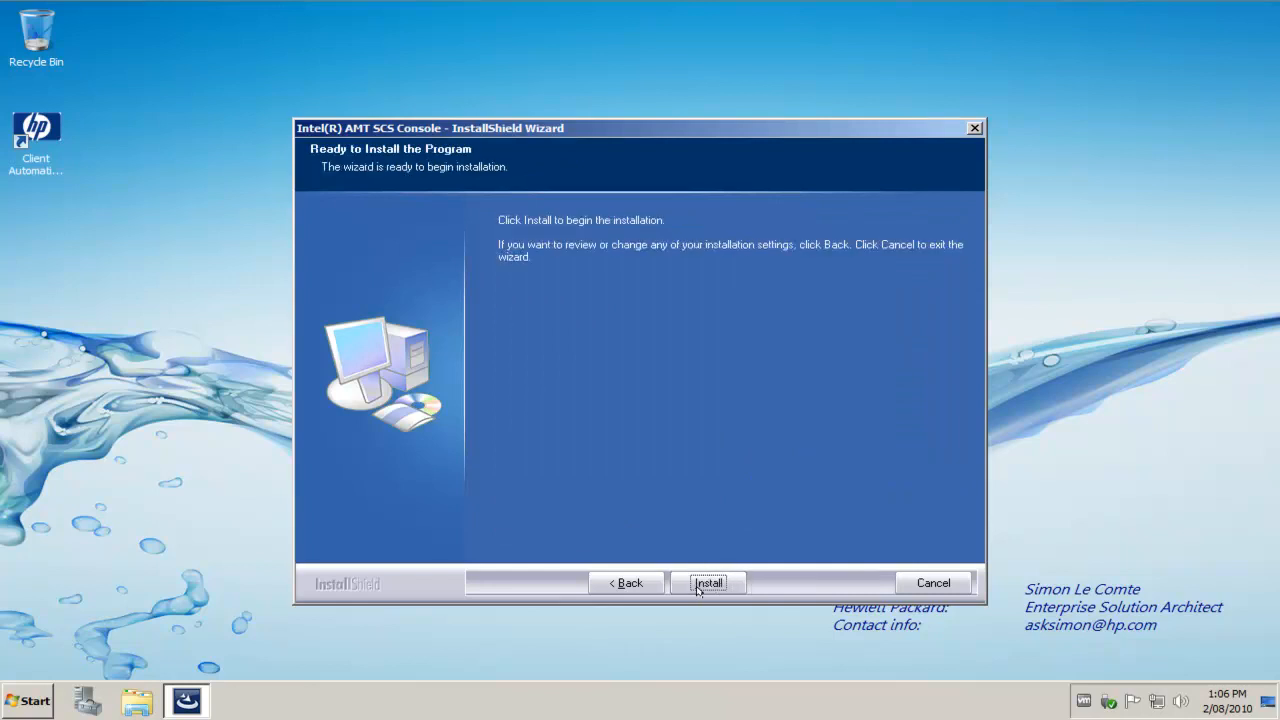
click(708, 584)
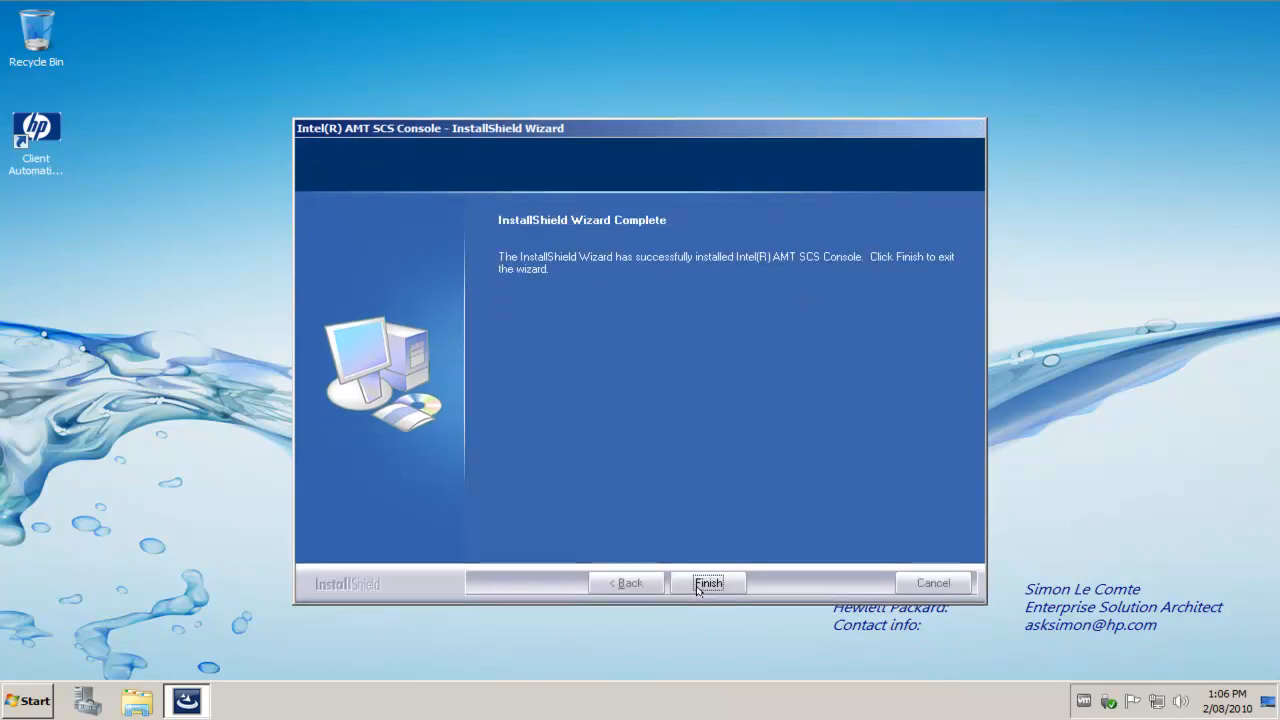
click(708, 582)
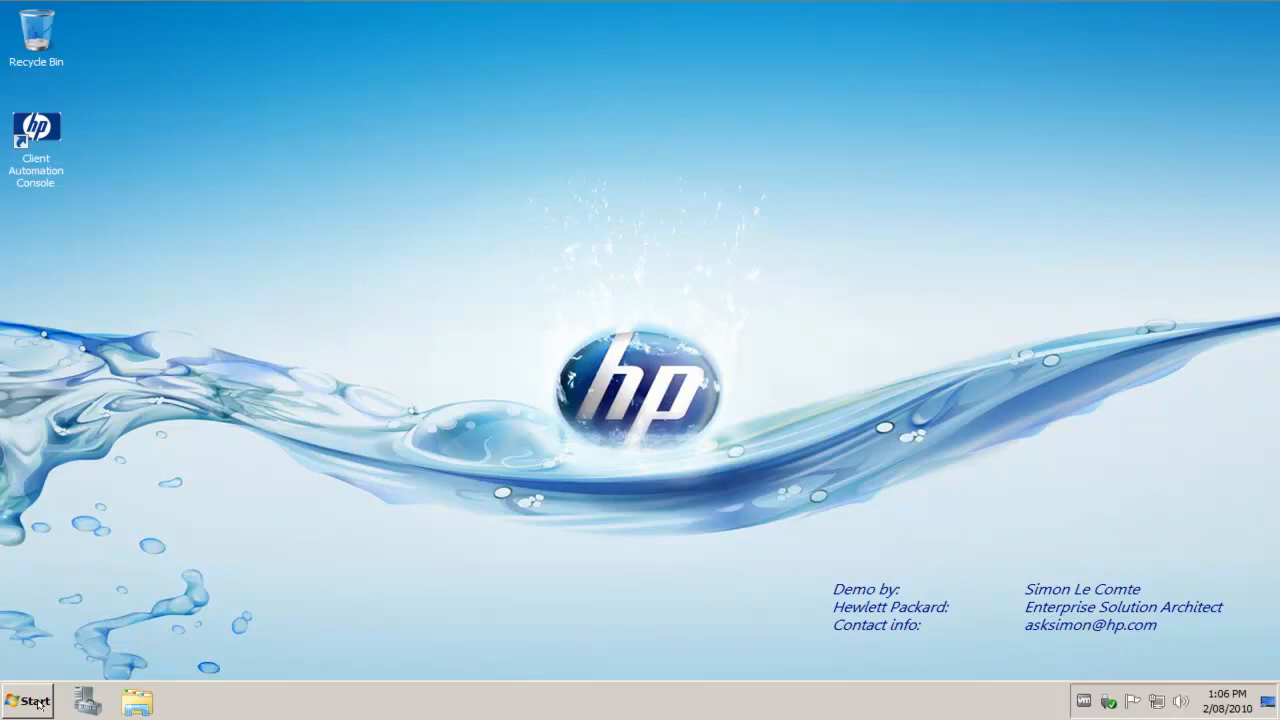
Step: Bring up the Start menu to reach Services, showing Intel(R) AMT SCS Console among recent programs
click(28, 696)
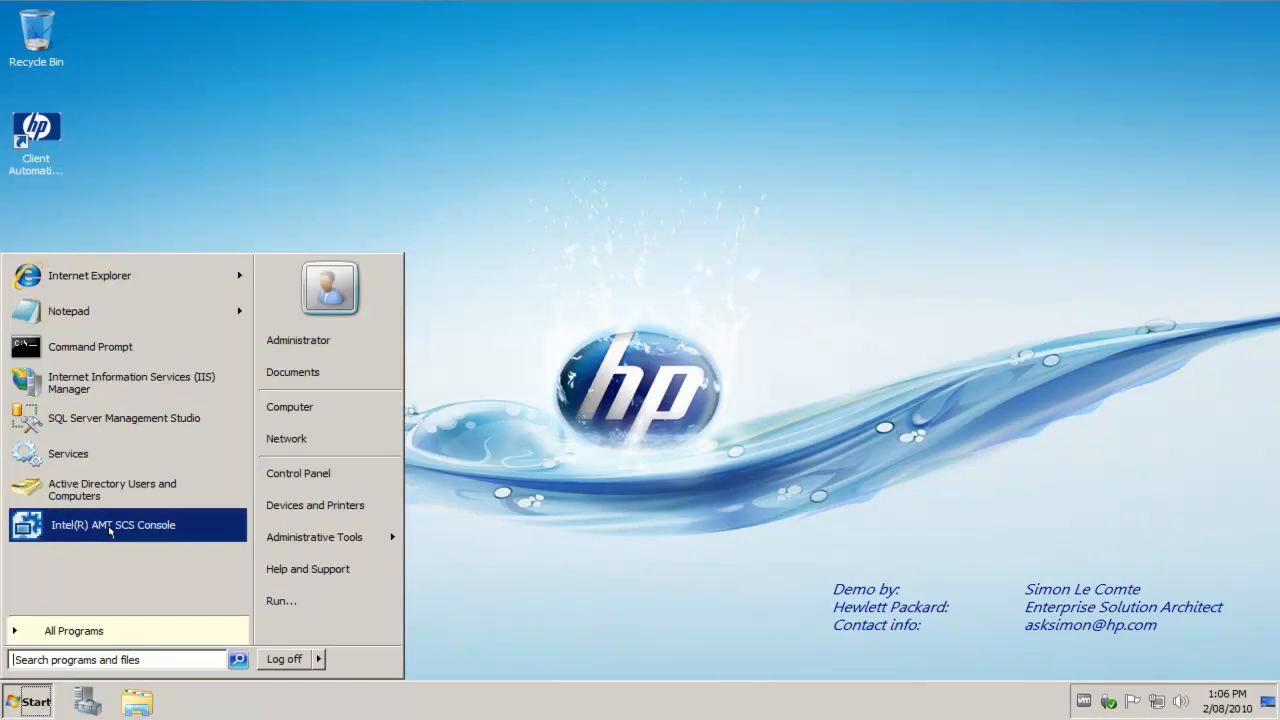
mouse_move(298, 472)
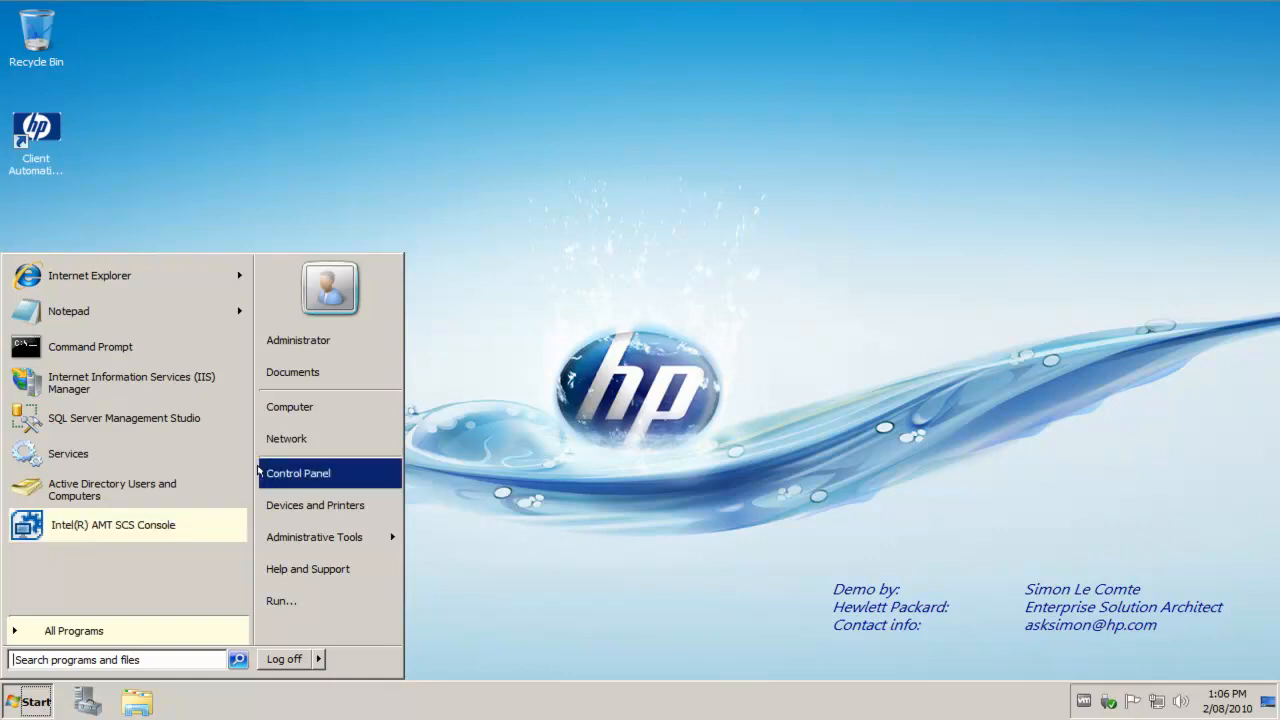
mouse_move(314, 536)
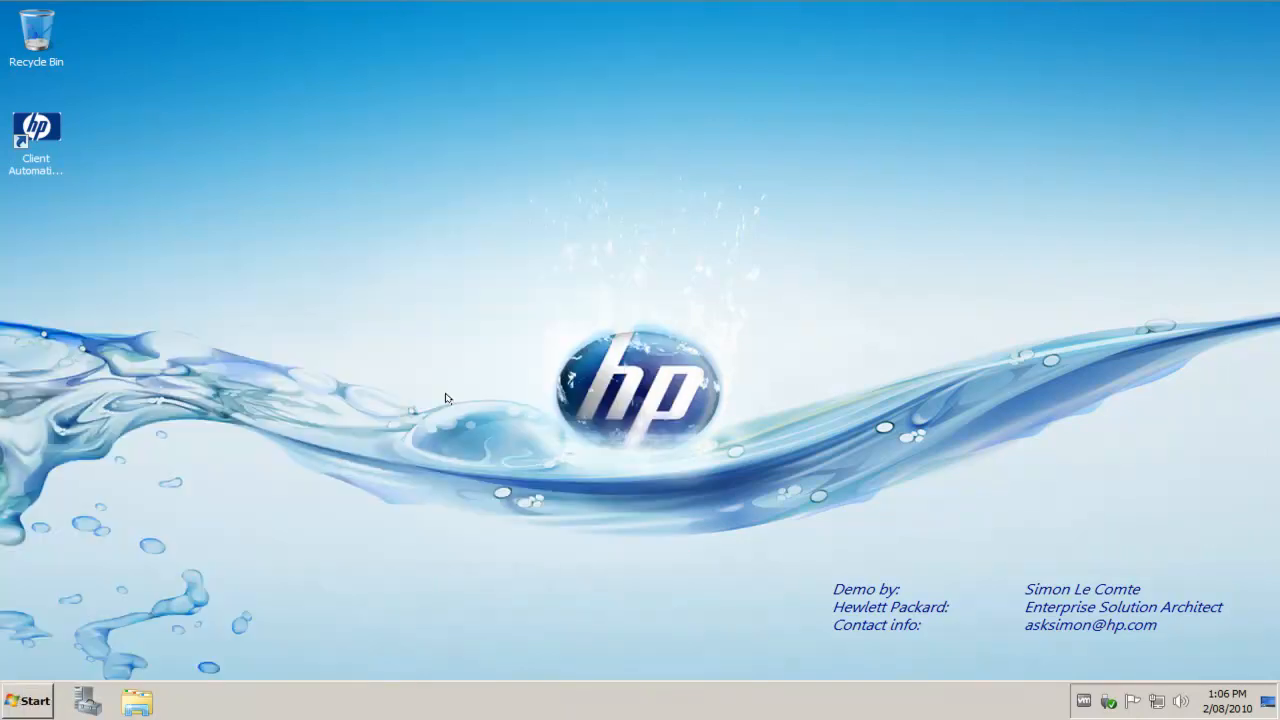
mouse_move(464, 292)
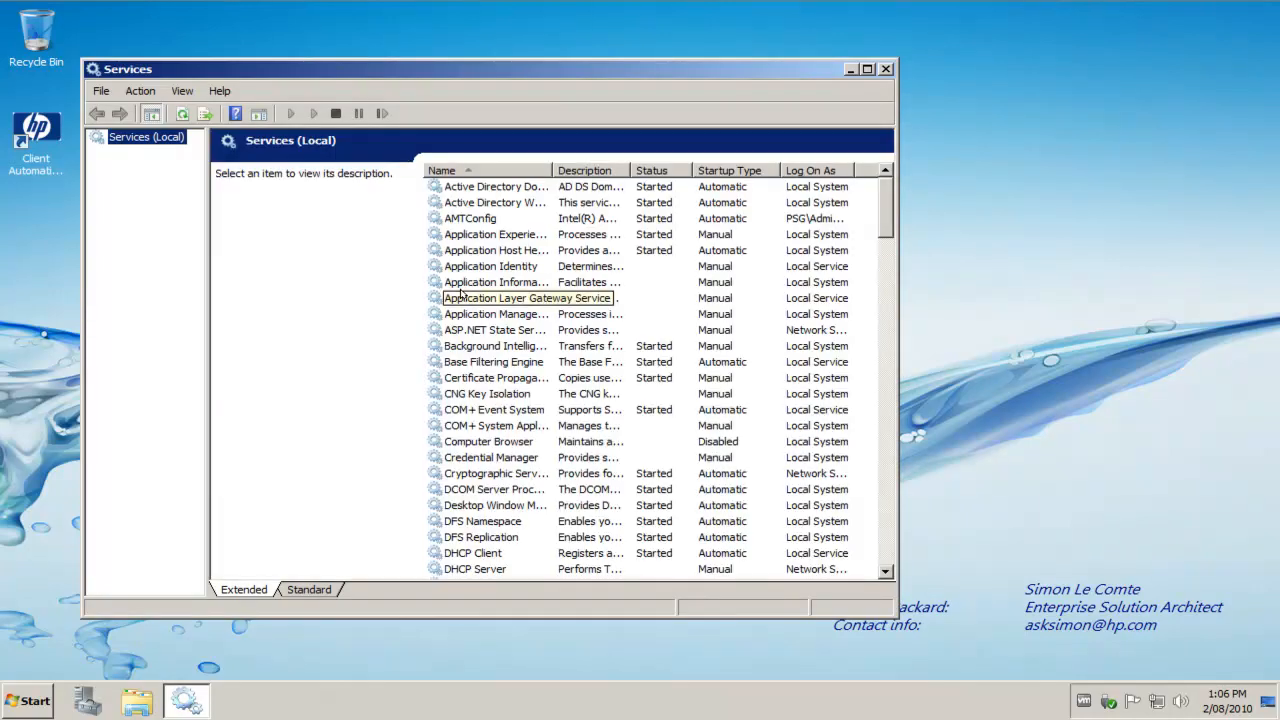
Step: Verify AMTConfig is started under PSG\Administrator, then close the Services window
click(492, 330)
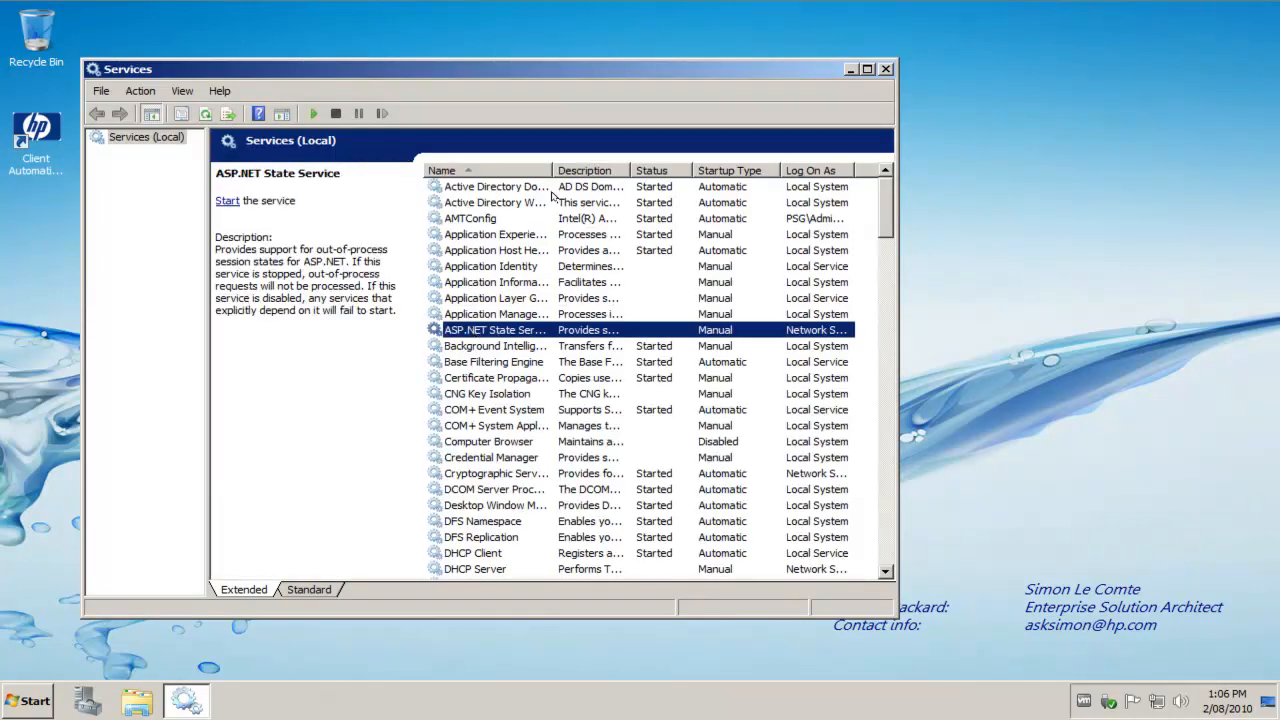
click(490, 218)
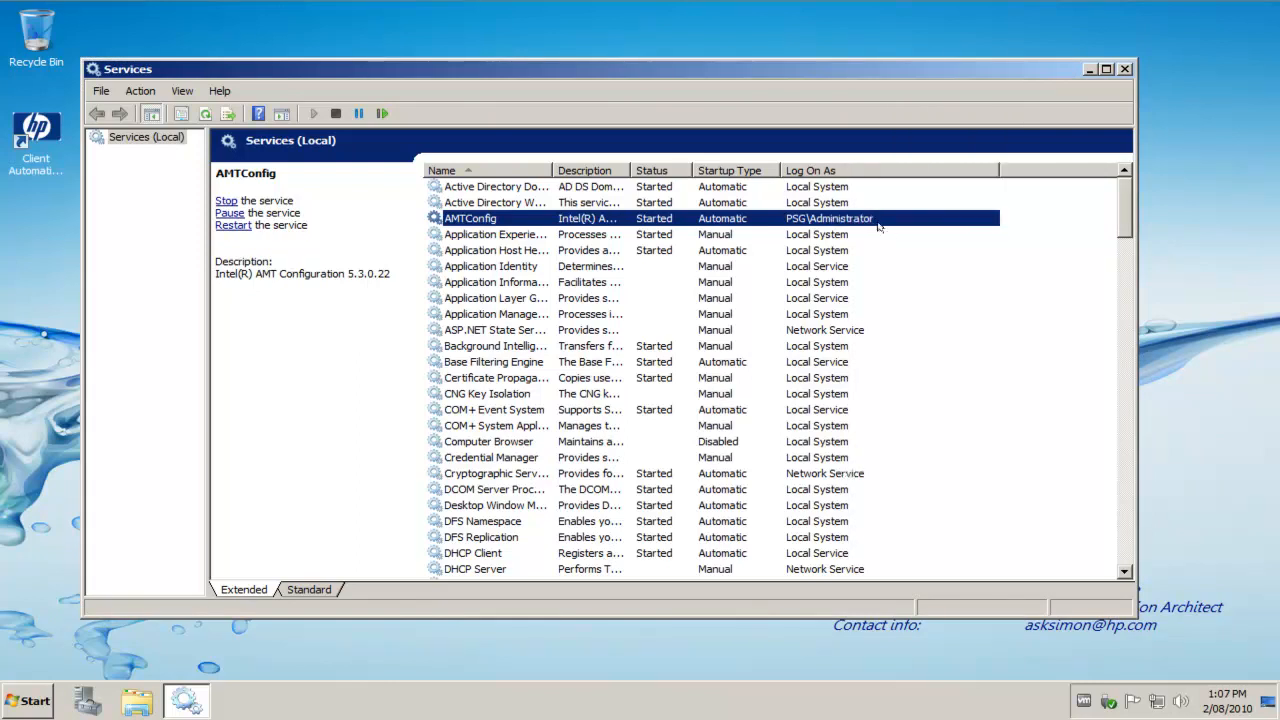
double_click(828, 218)
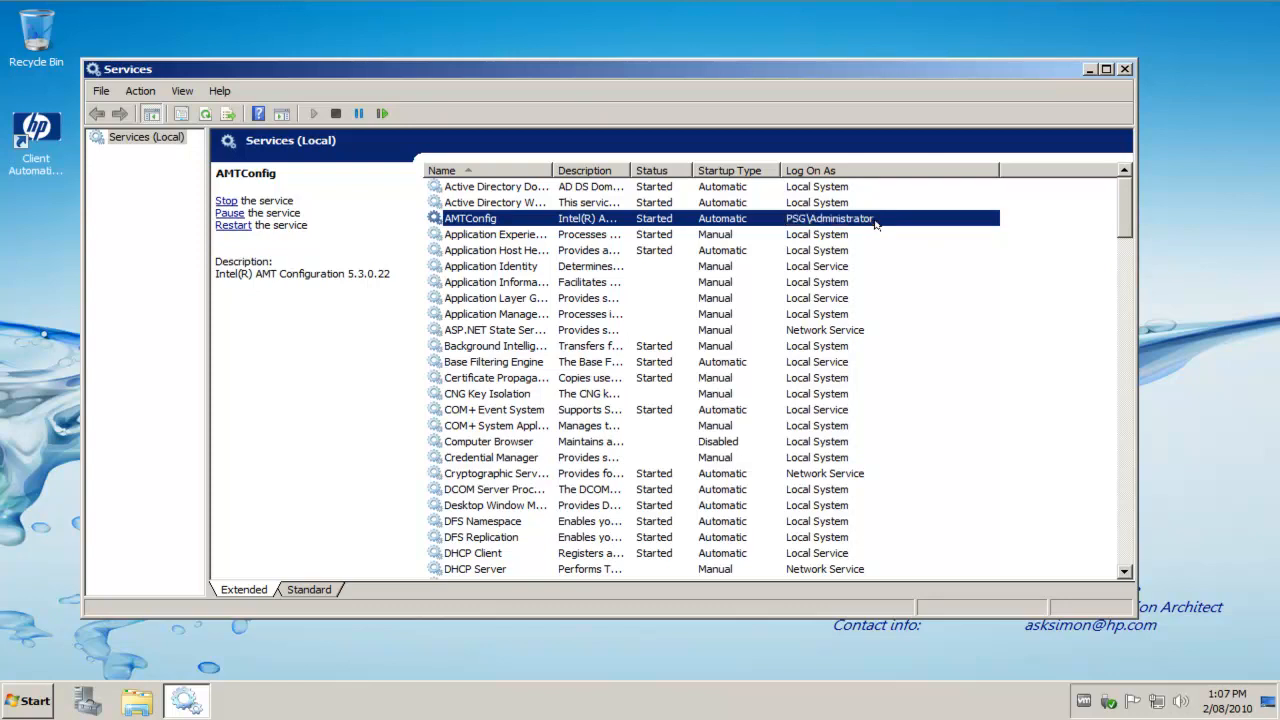
click(1128, 68)
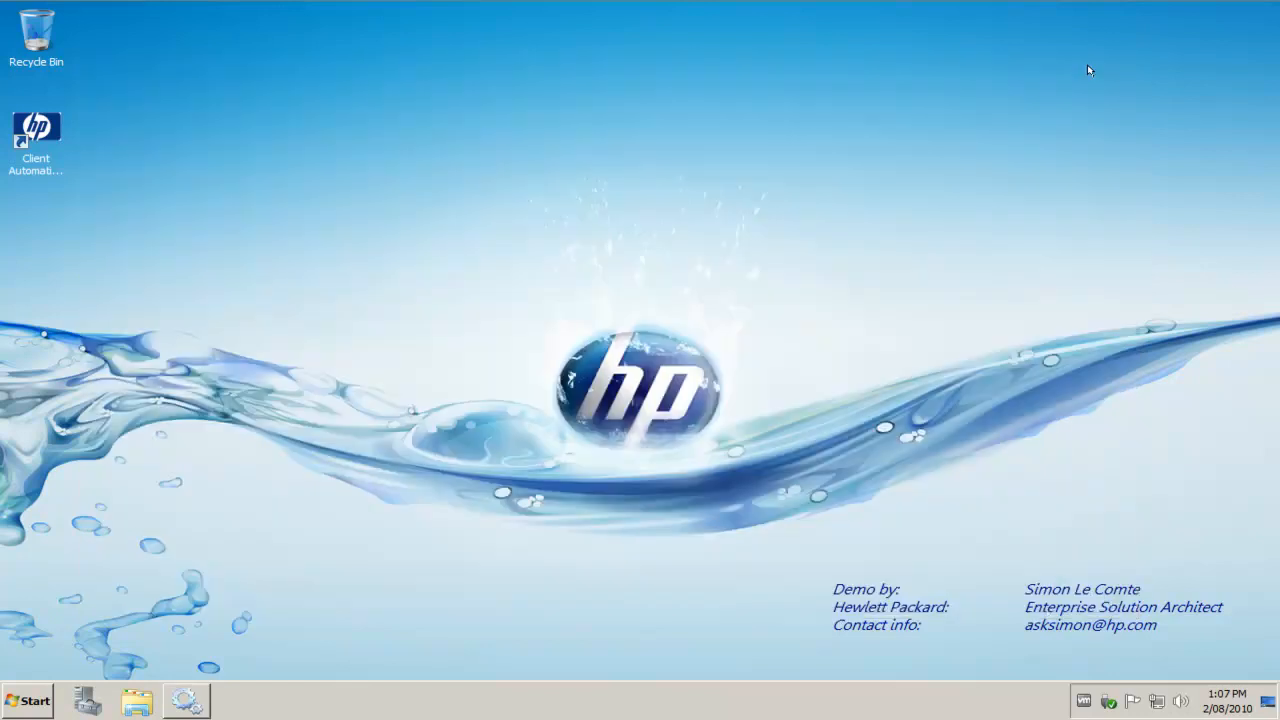